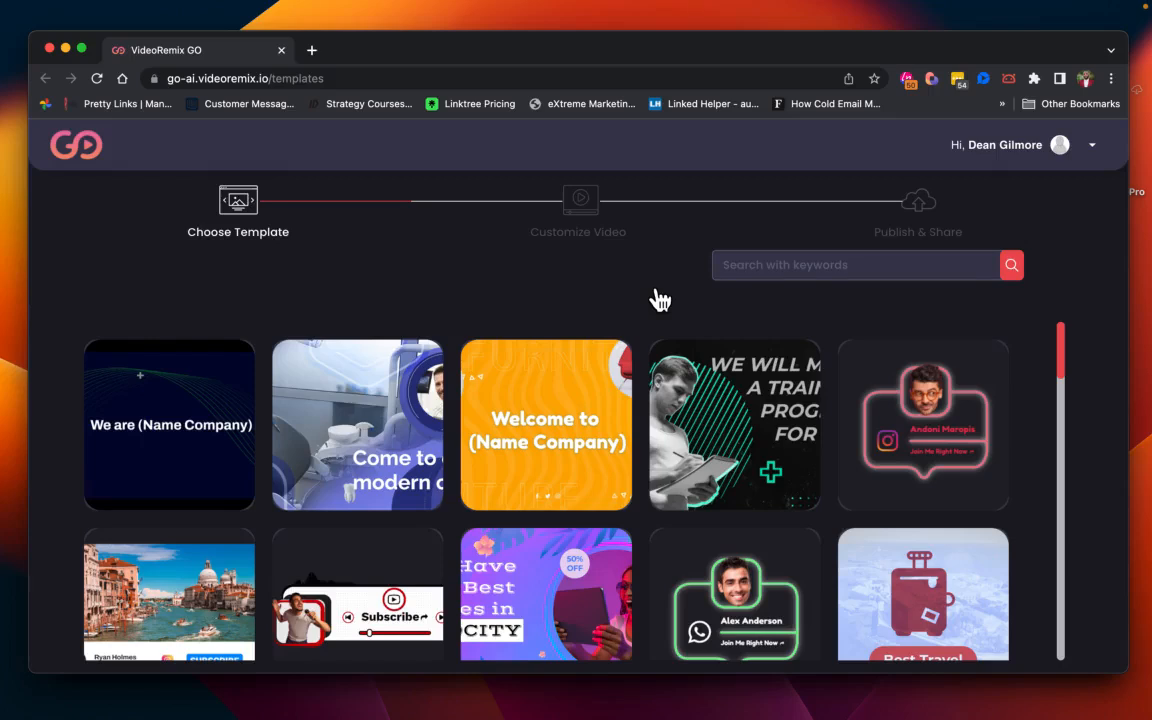
mouse_move(653, 298)
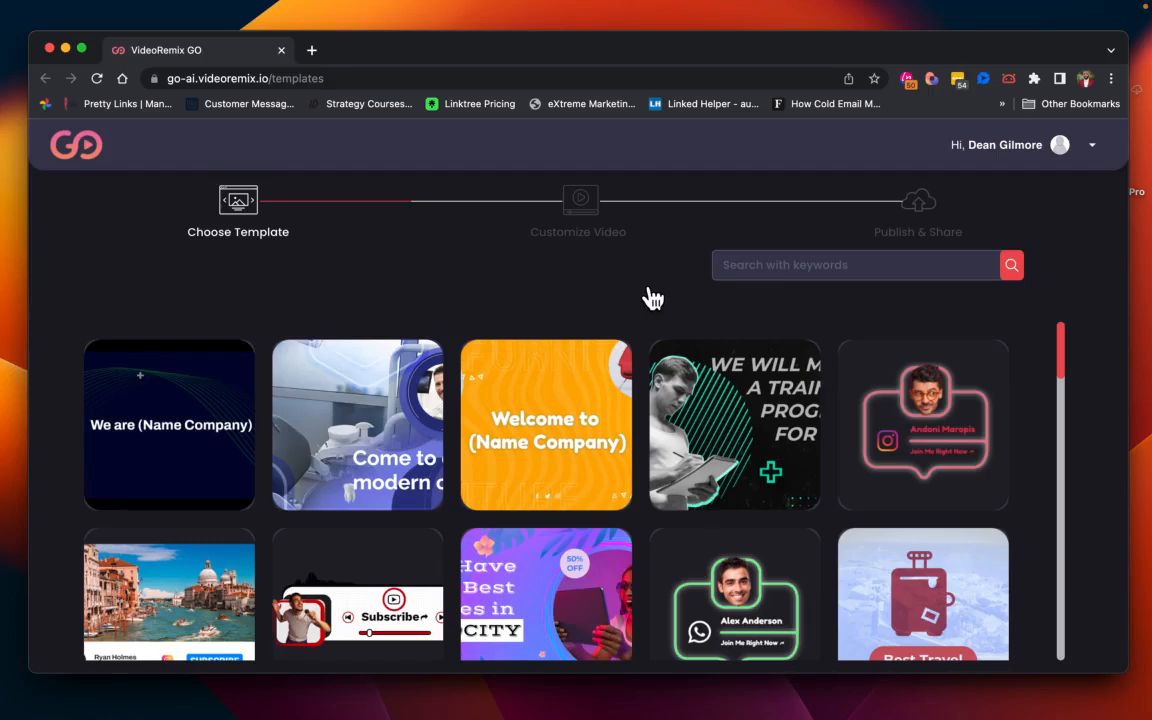
mouse_move(388, 118)
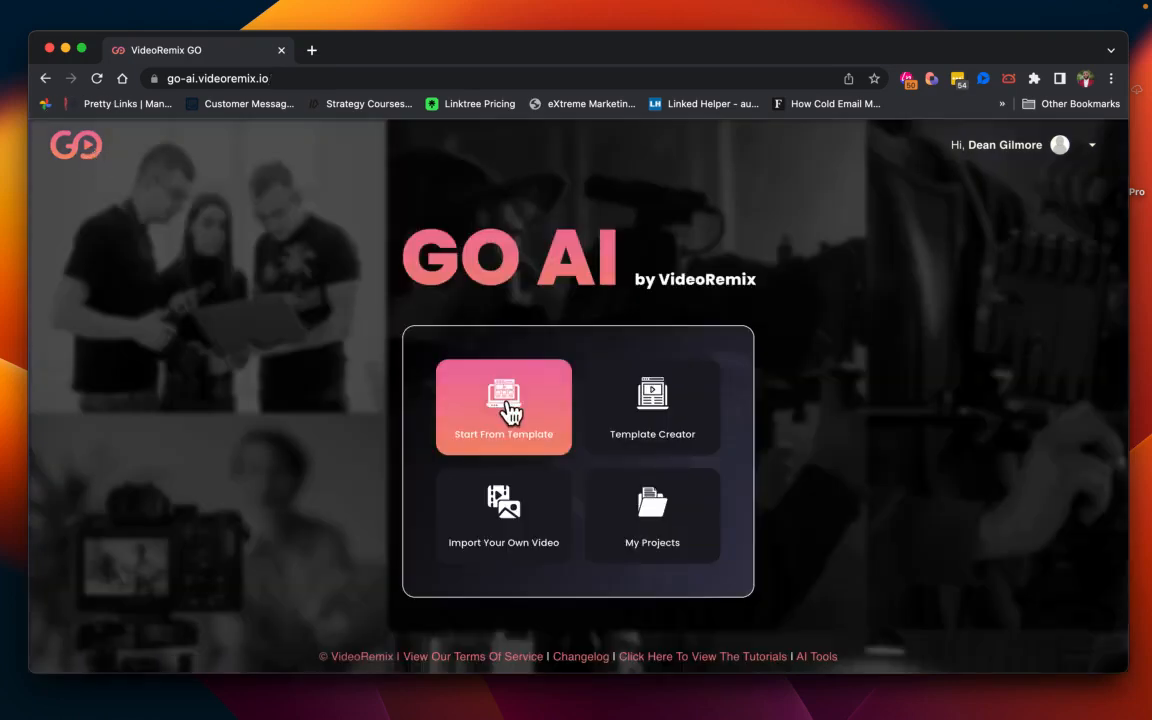
Step: Play the Fitness Promo template preview from the template gallery, then choose it
left_click(503, 406)
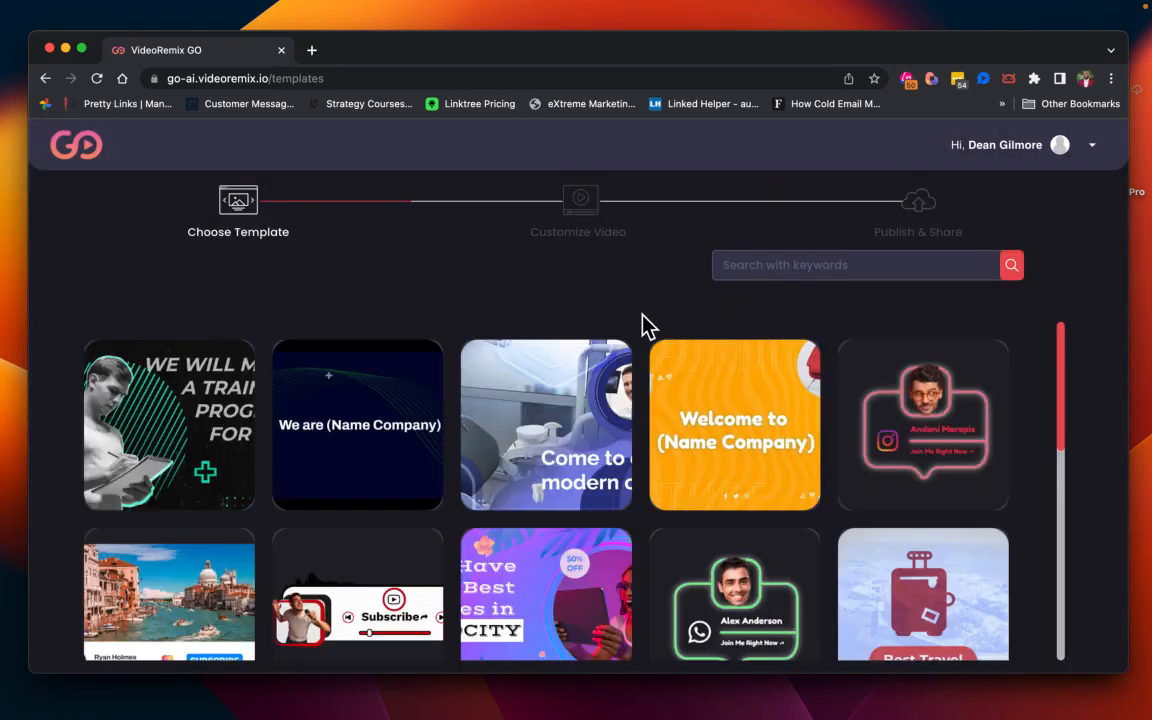
mouse_move(185, 425)
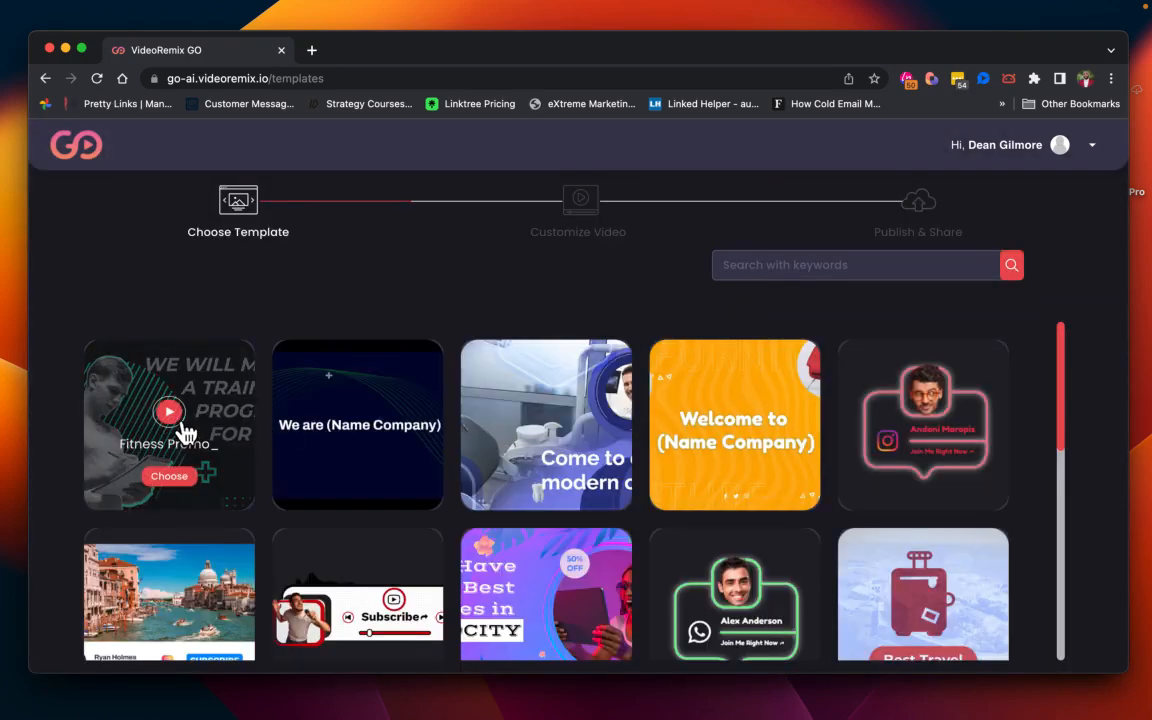
left_click(169, 411)
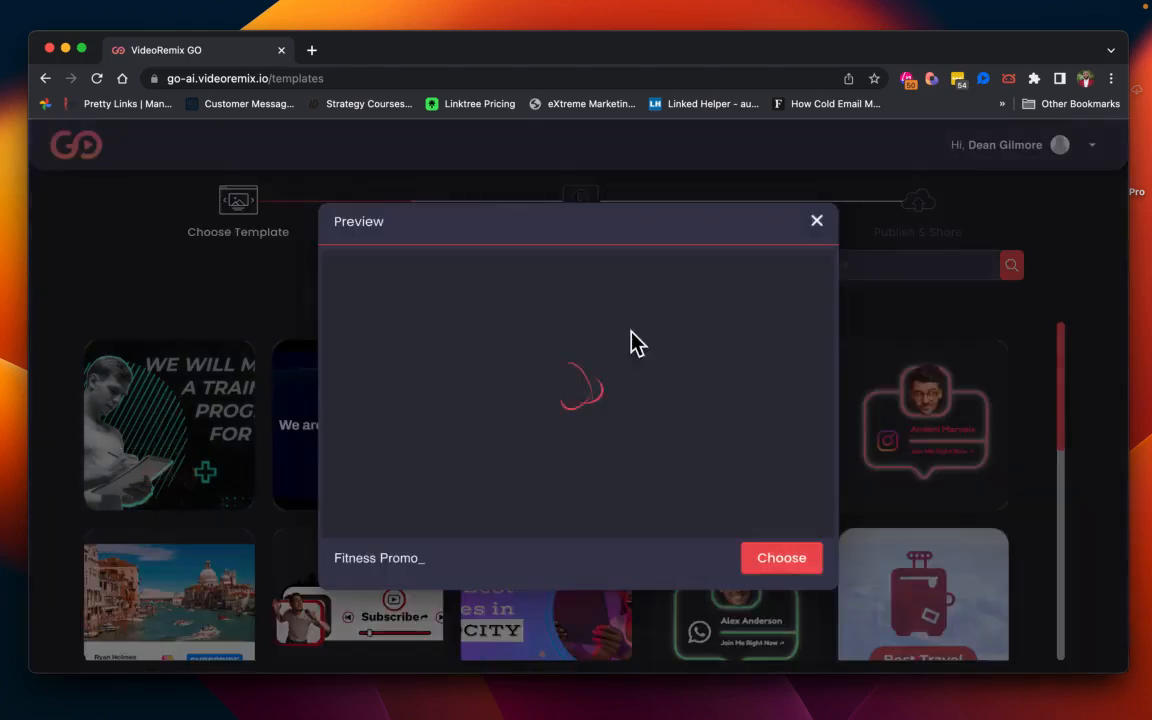
mouse_move(560, 422)
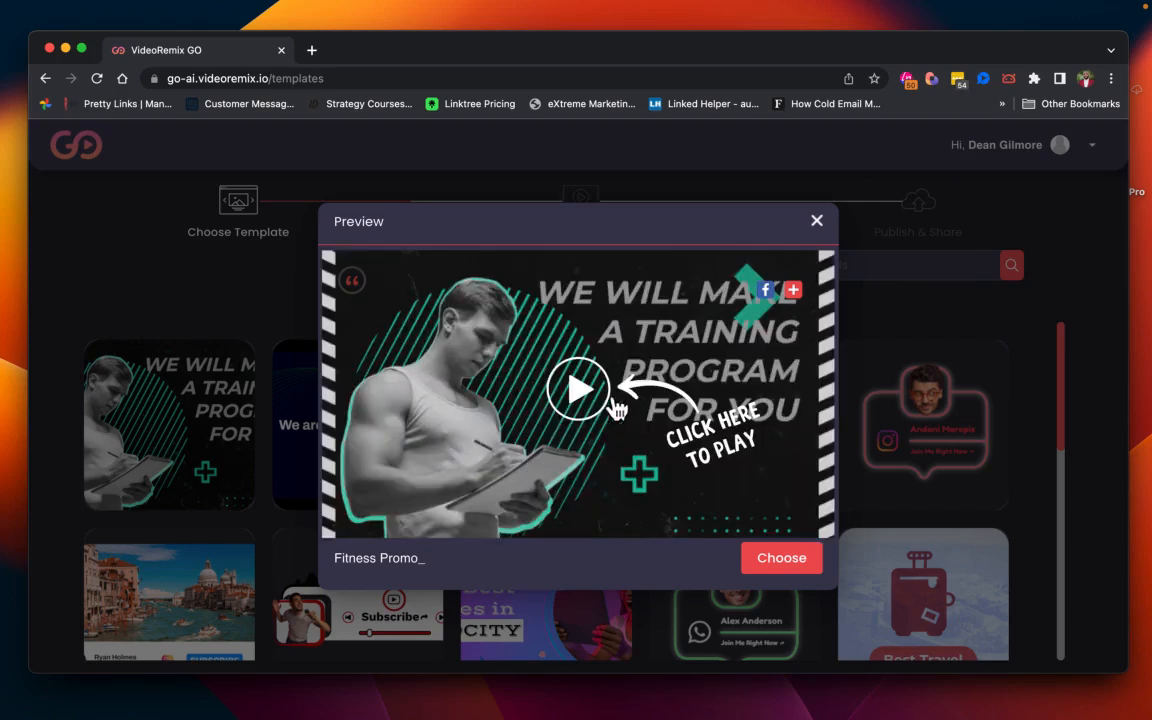
left_click(578, 390)
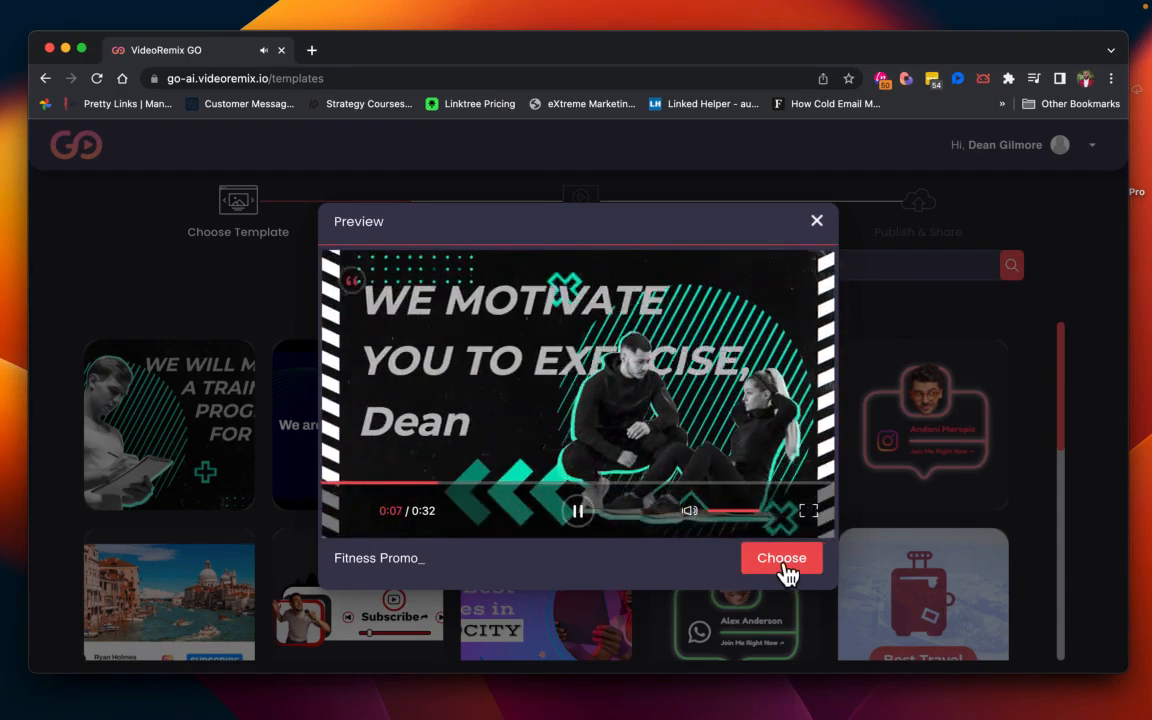
left_click(781, 557)
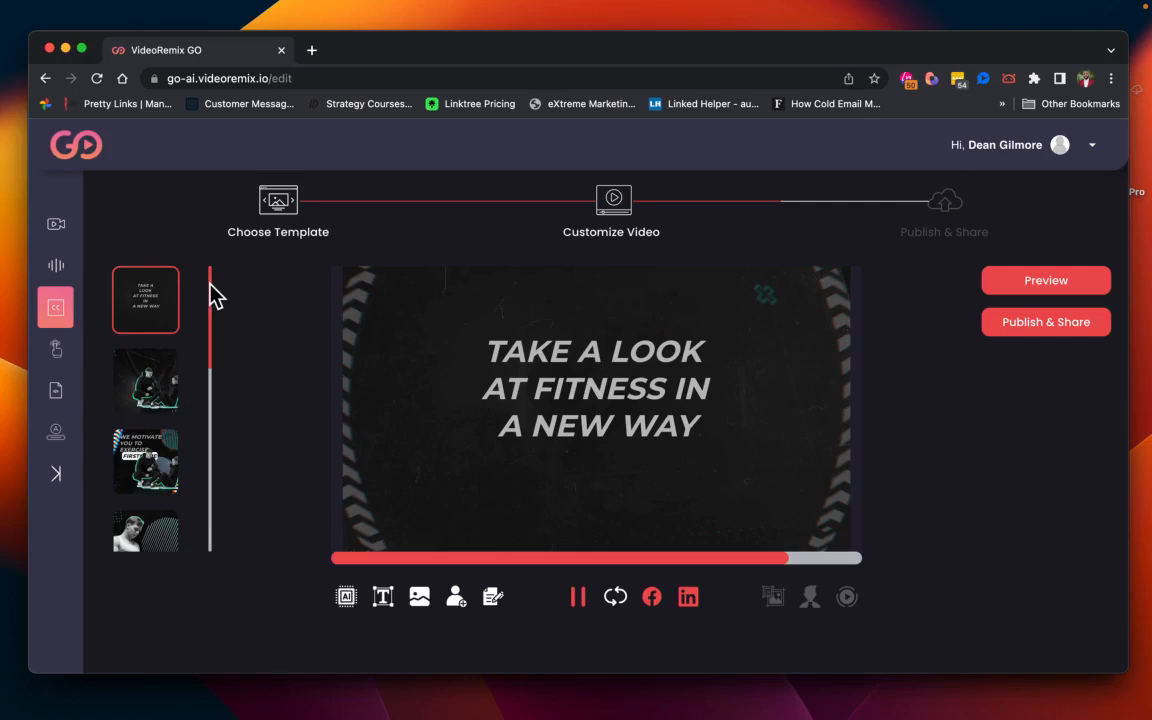
left_click(596, 388)
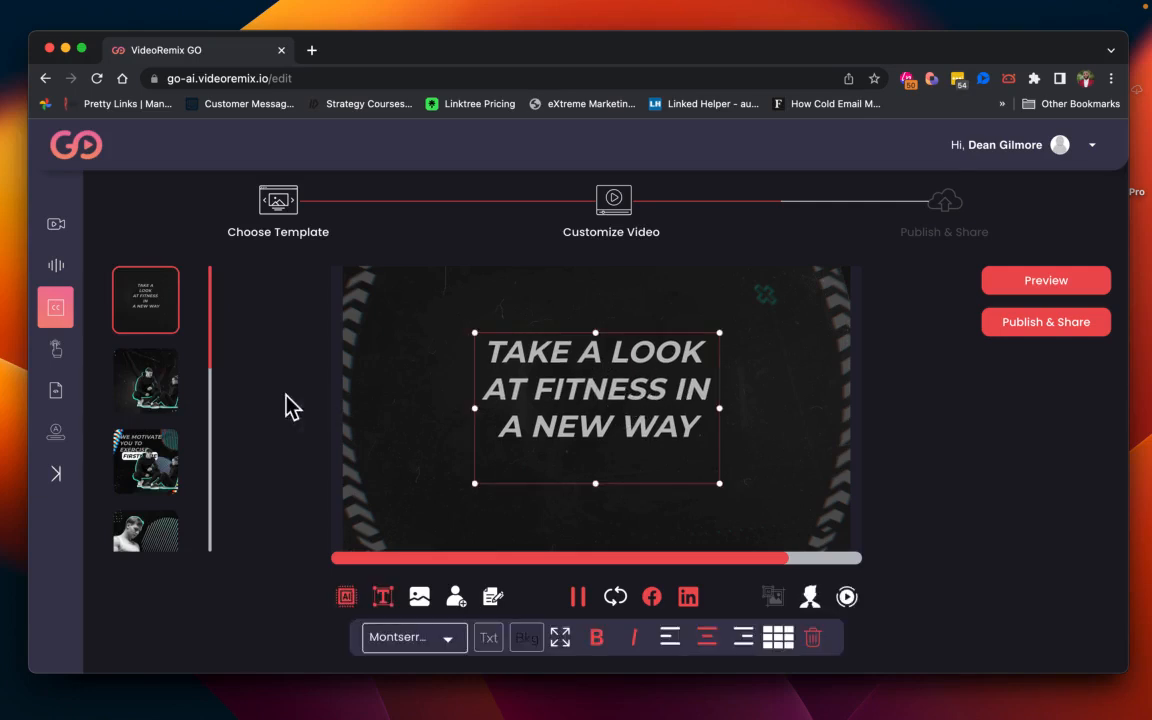
left_click(146, 380)
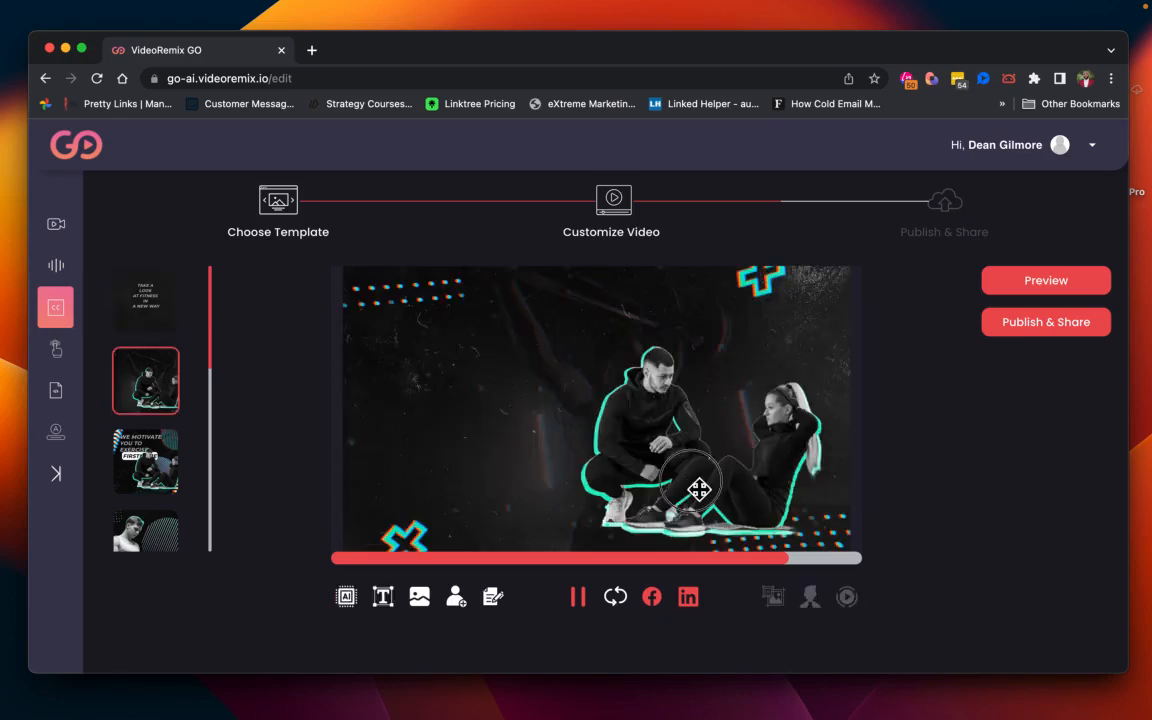
left_click(419, 596)
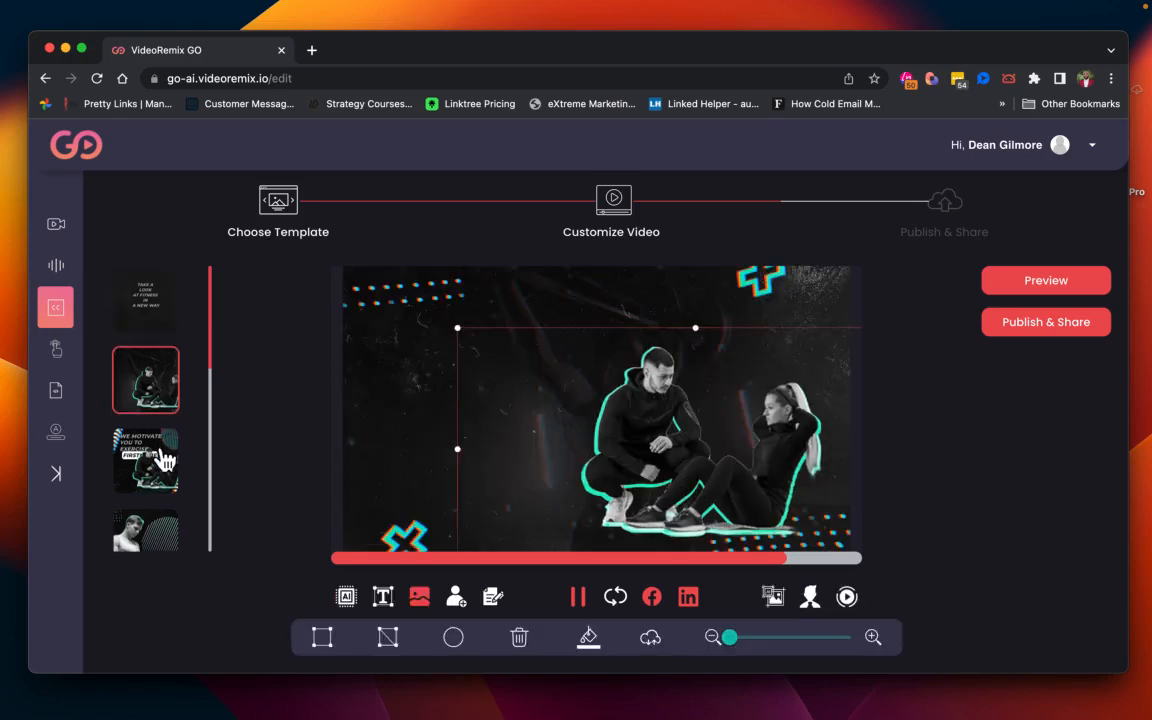
scroll("down", 3)
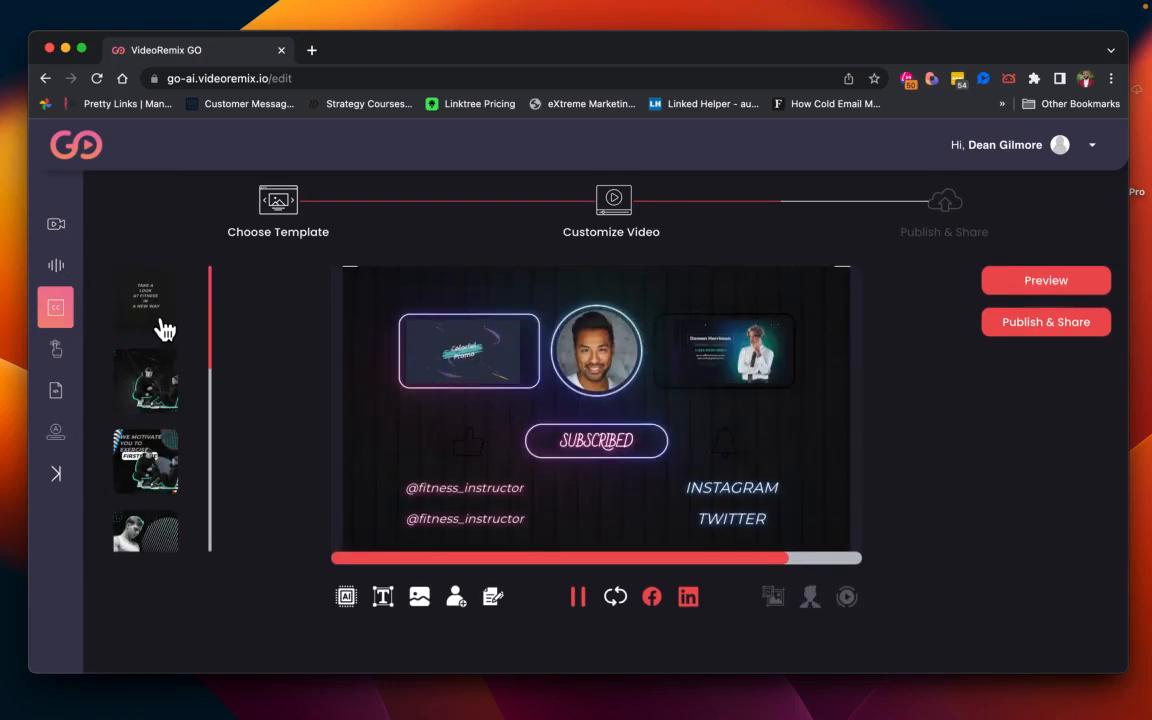
left_click(145, 300)
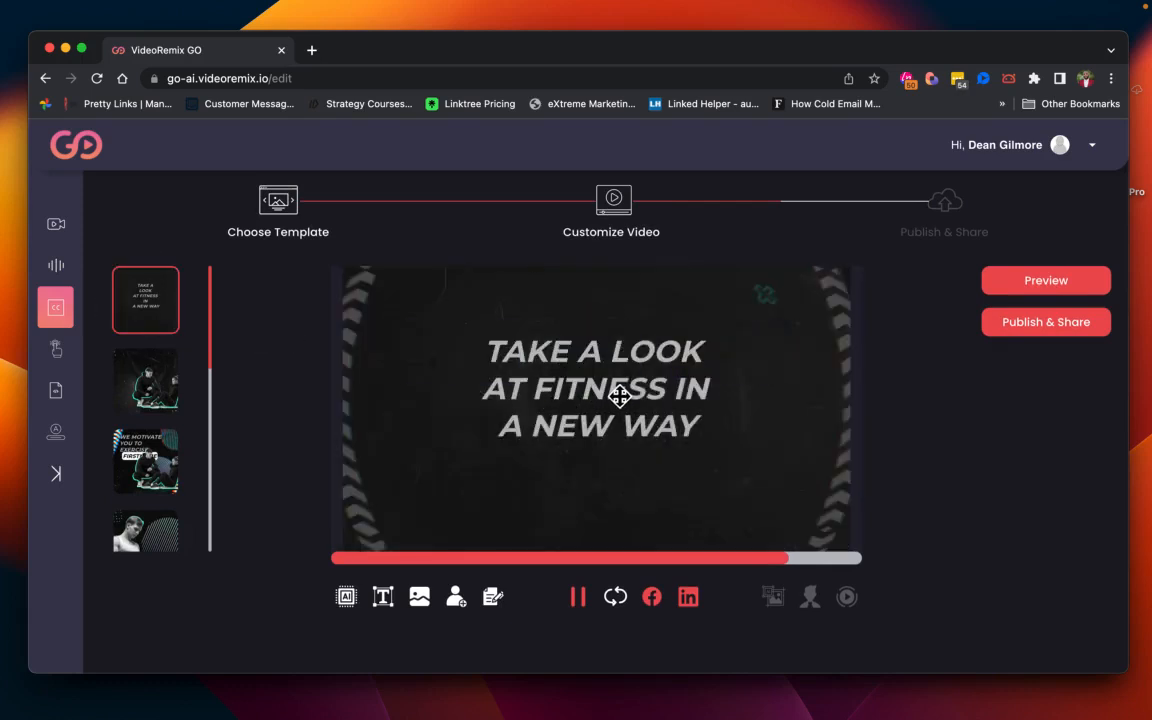
mouse_move(600, 389)
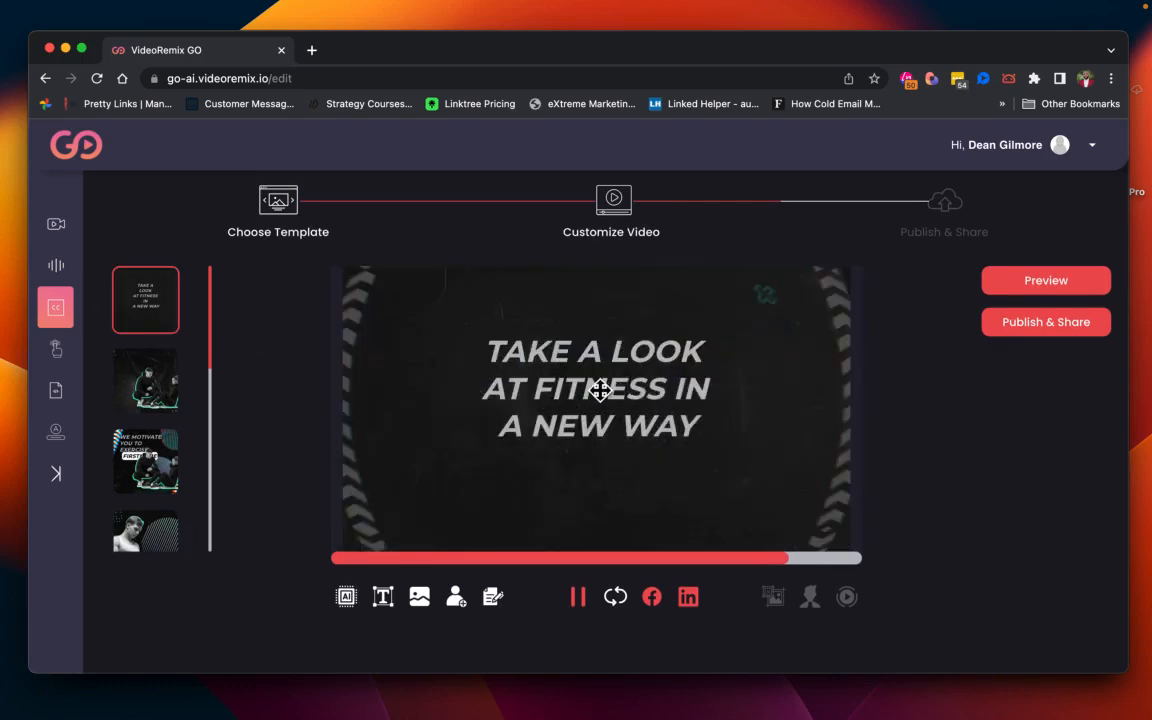
Step: Enable click tracking on the opening title text and choose the US (+1) dialling code
left_click(596, 388)
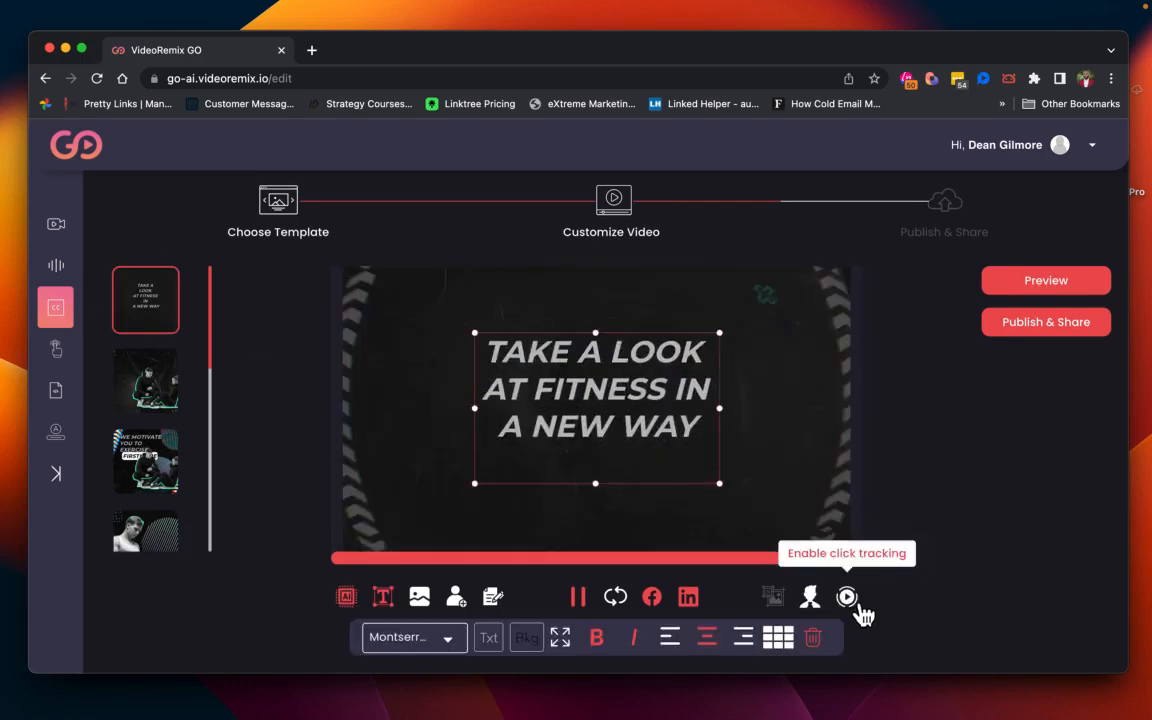
left_click(846, 597)
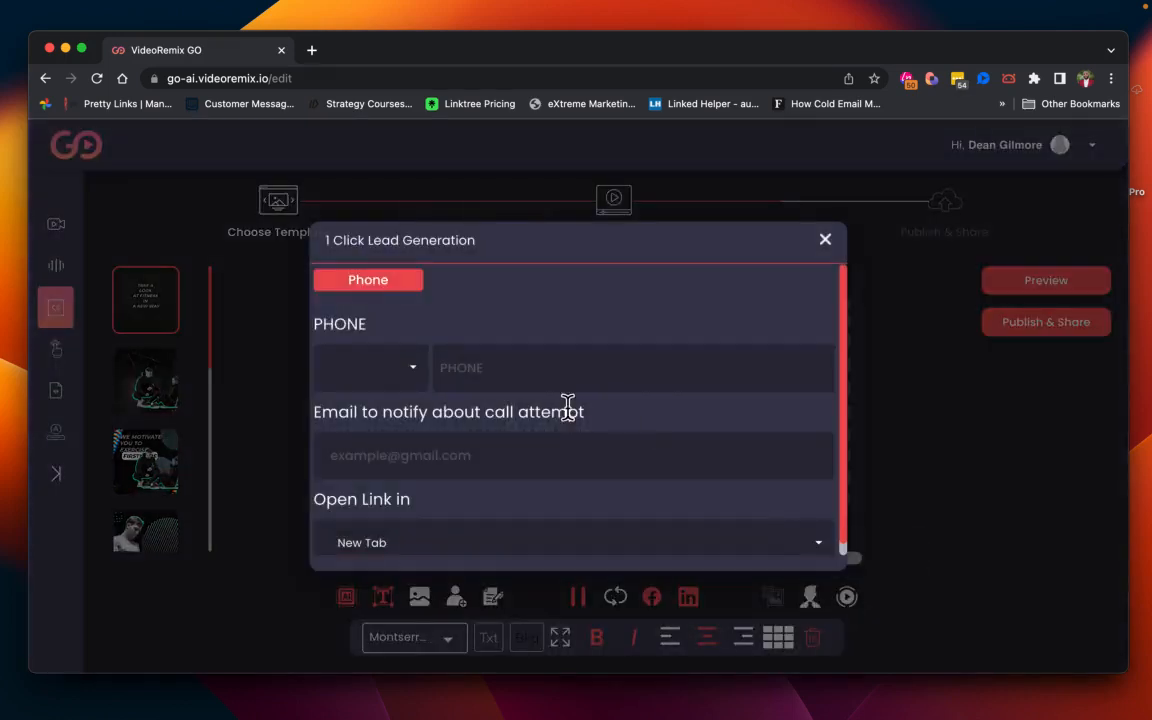
left_click(370, 367)
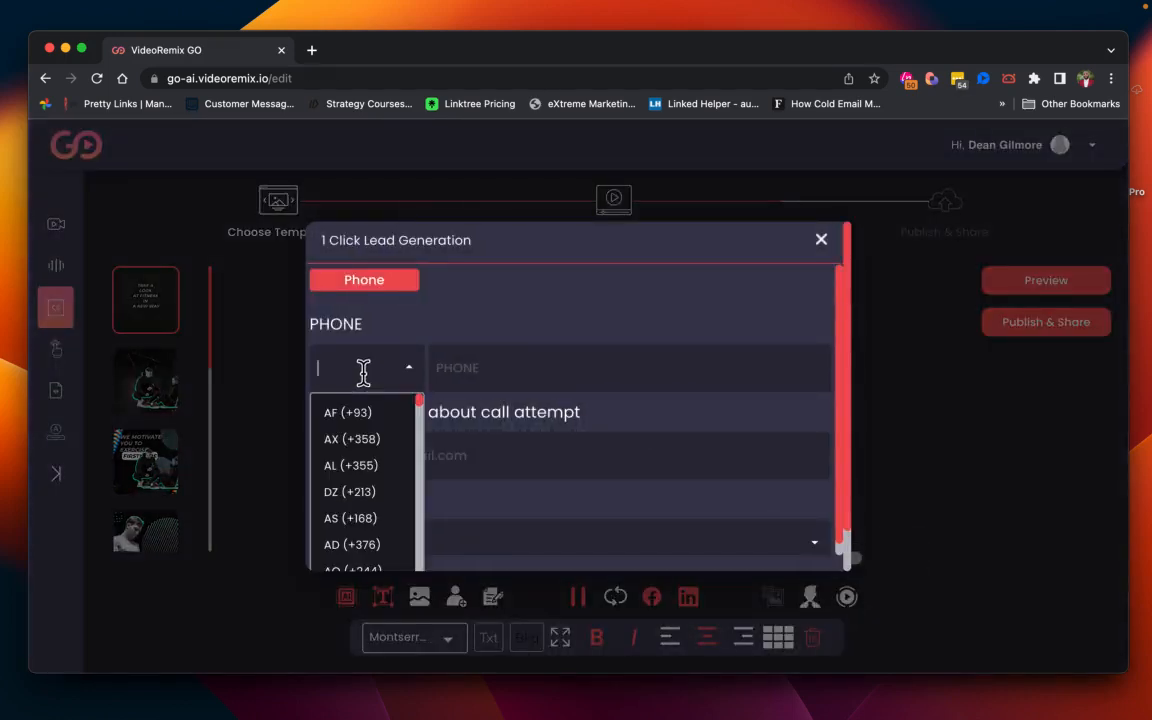
type("us")
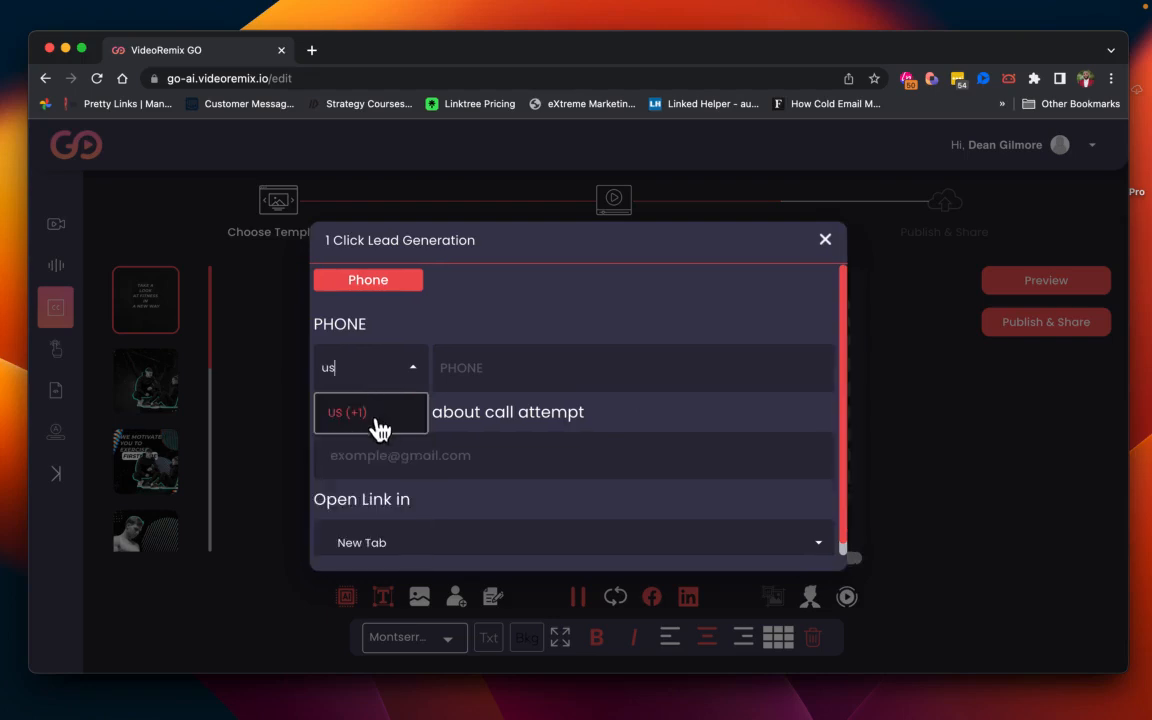
left_click(370, 412)
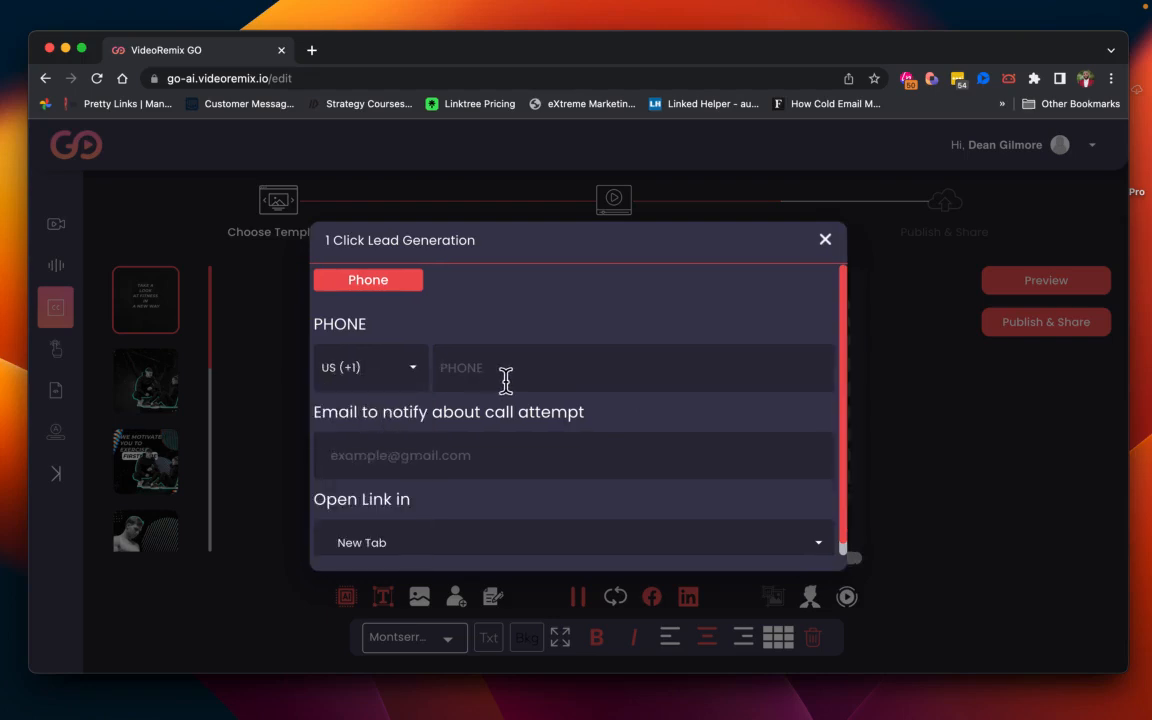
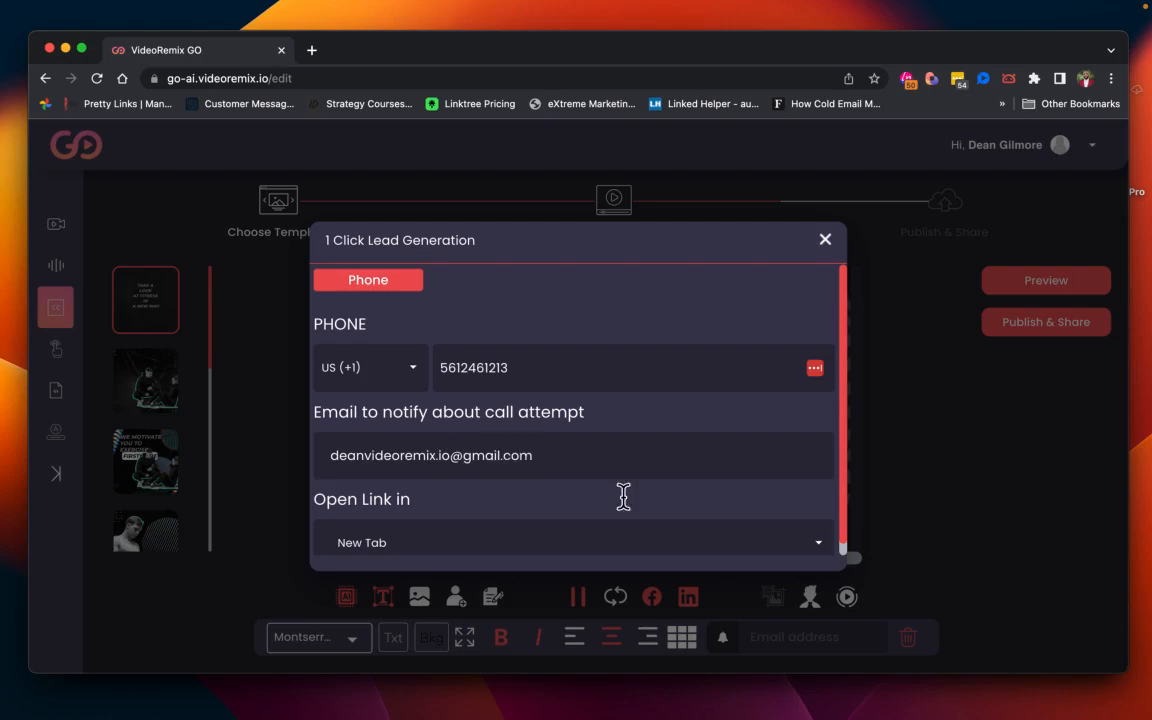
Step: Close the lead dialog, go to the couple-exercising scene, and select its workout photo
left_click(825, 239)
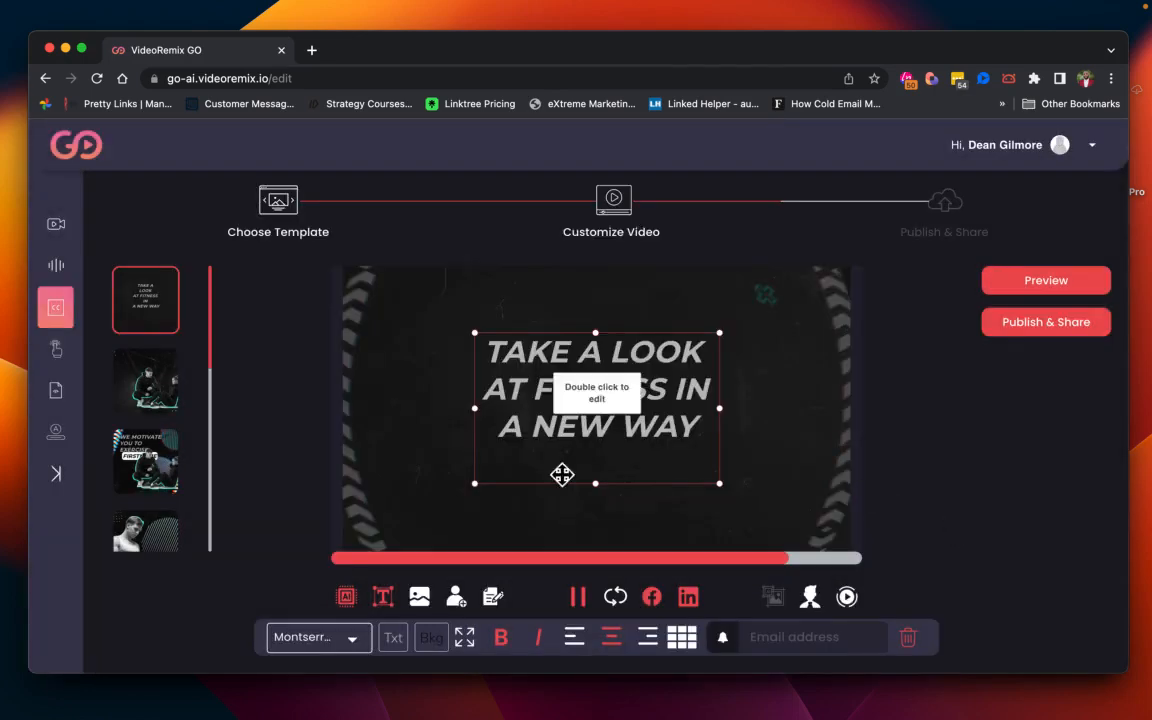
left_click(145, 380)
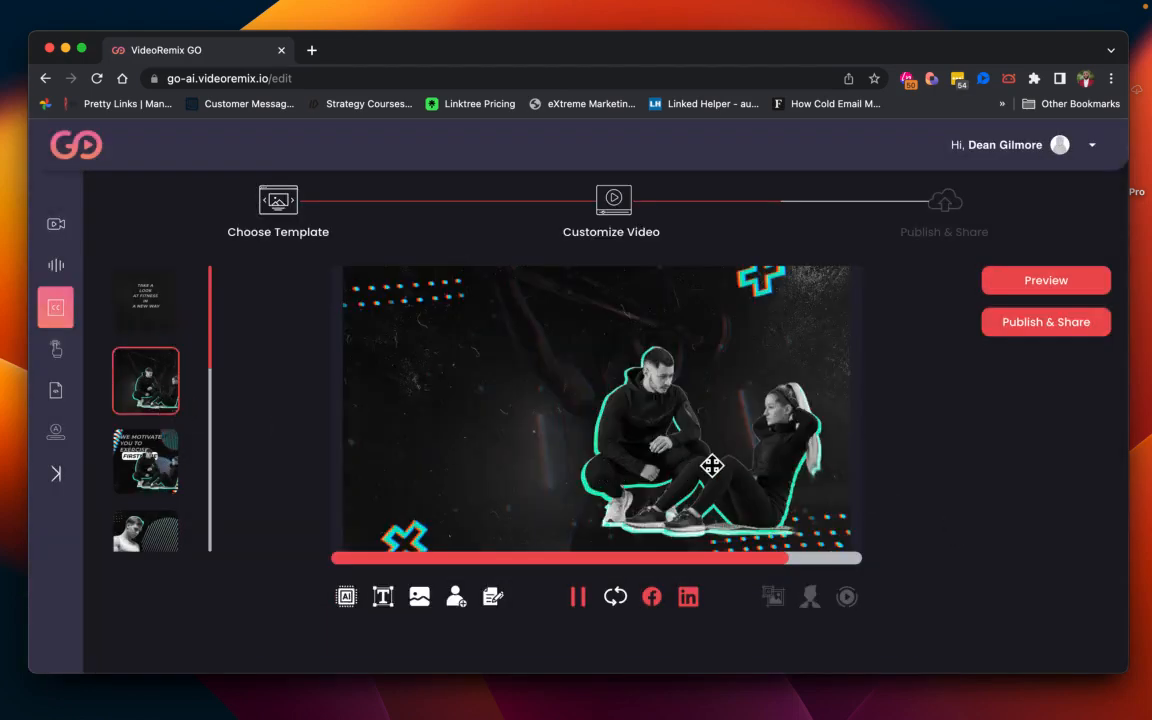
left_click(419, 597)
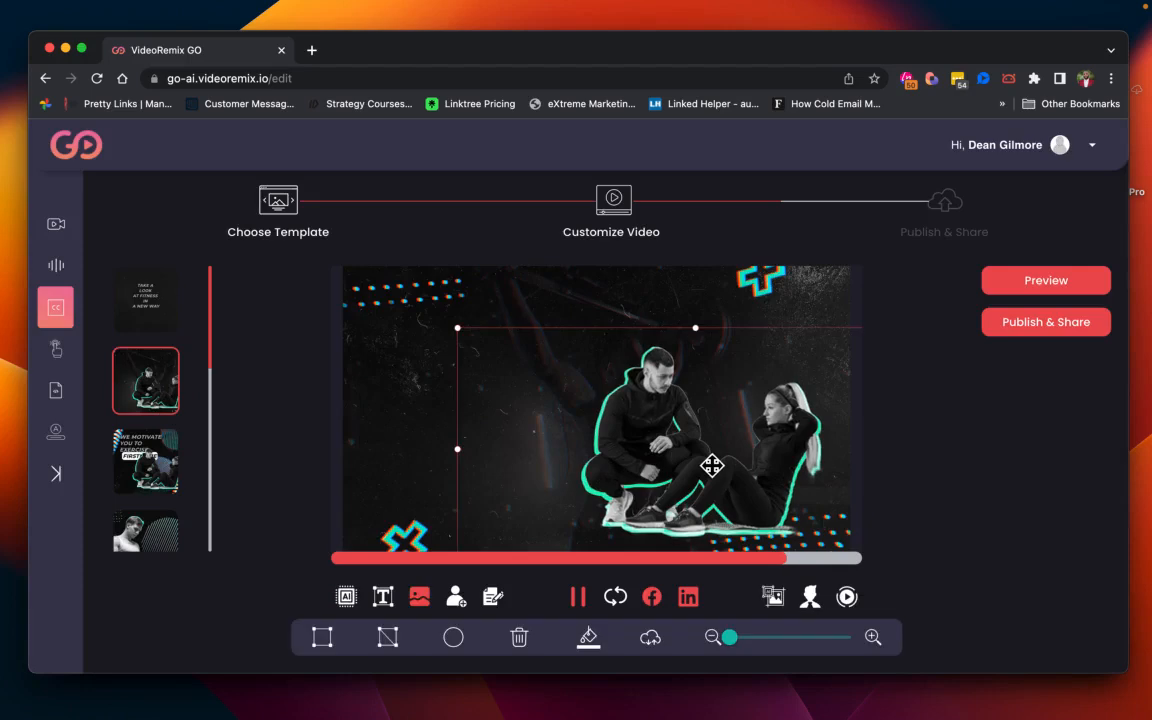
mouse_move(847, 597)
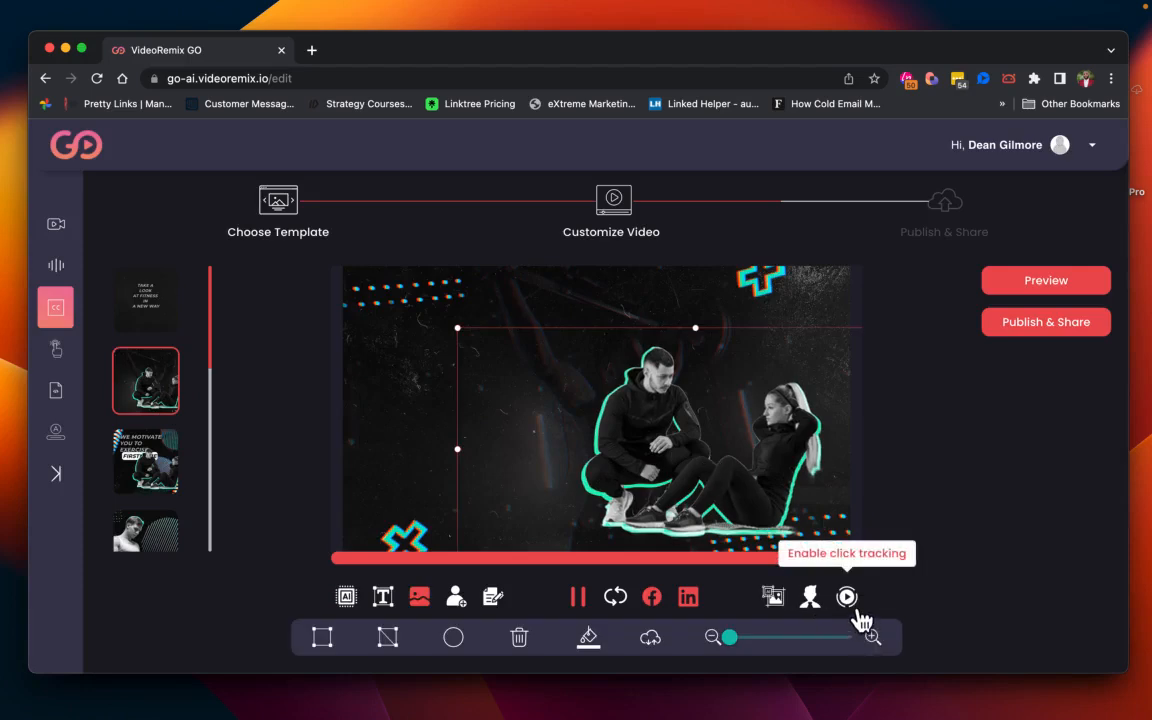
left_click(846, 597)
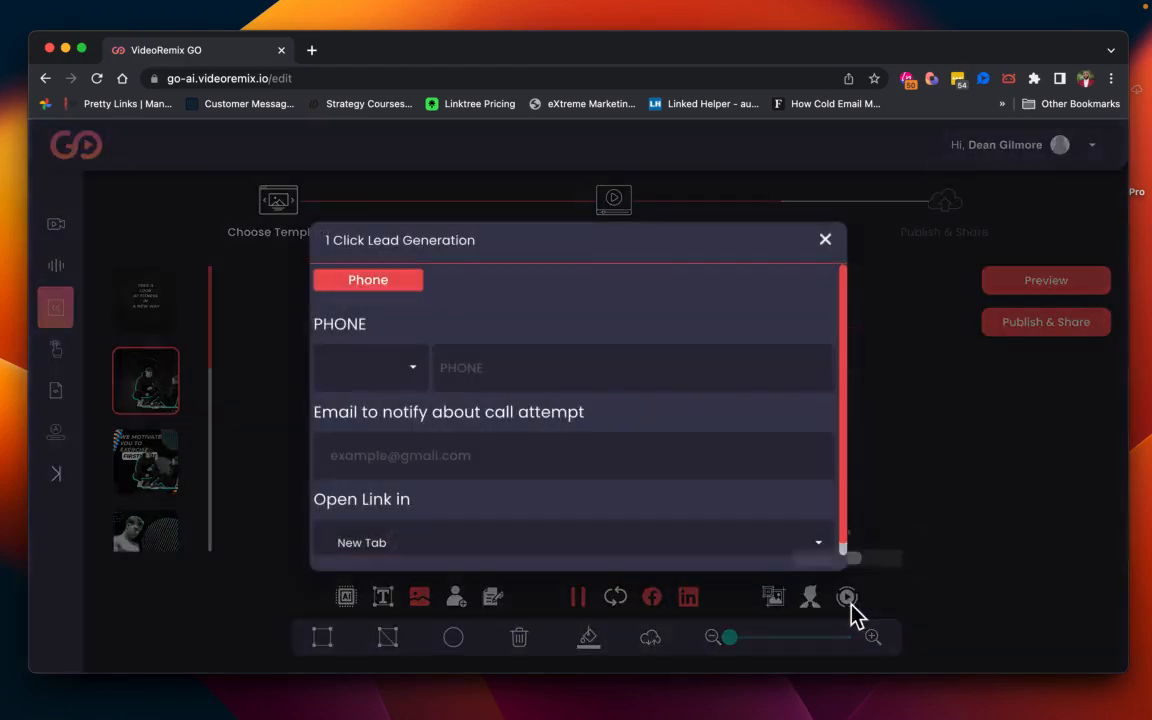
left_click(370, 367)
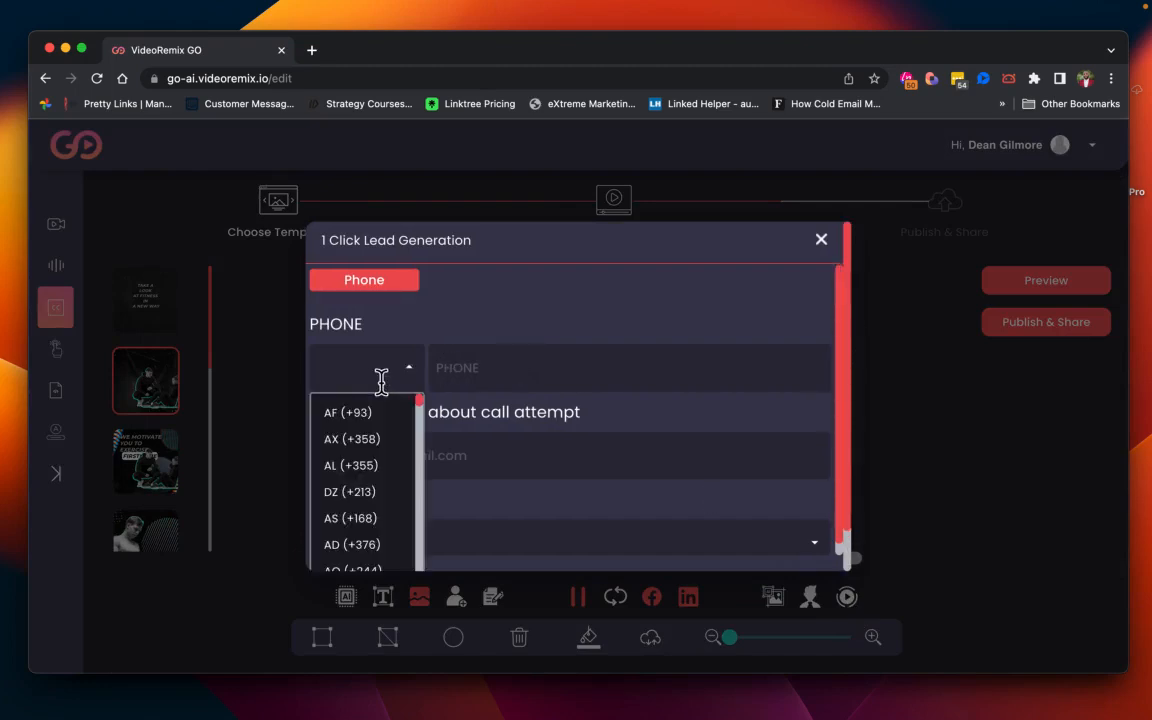
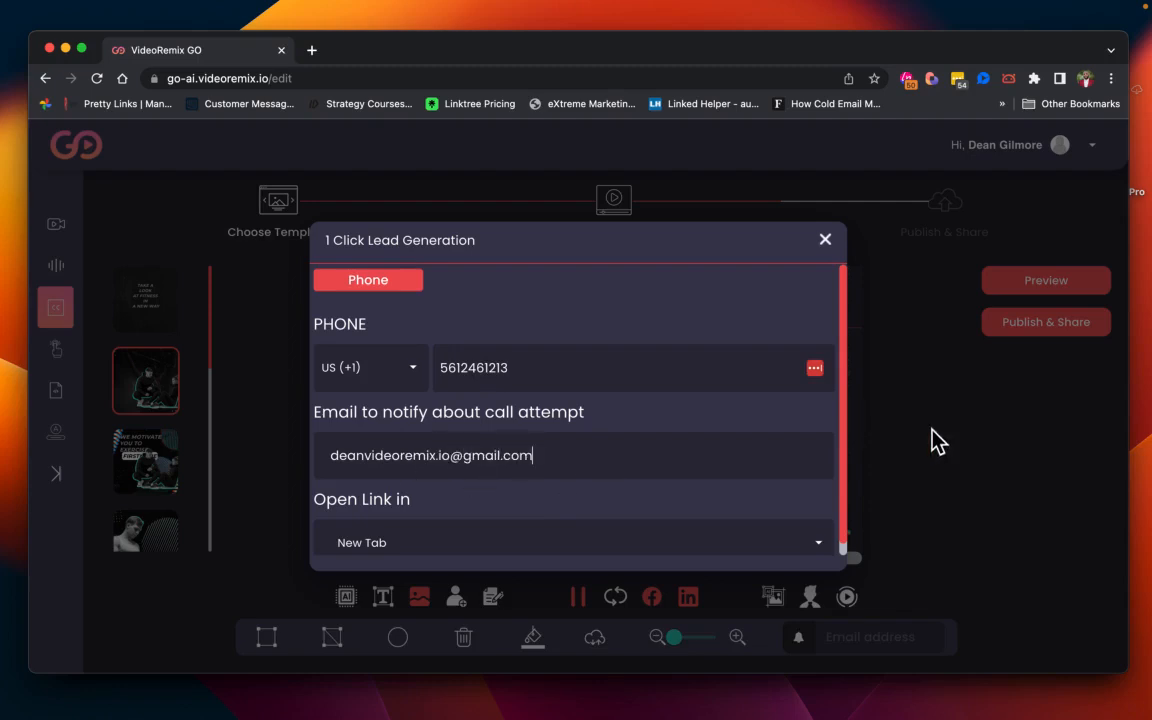
left_click(825, 239)
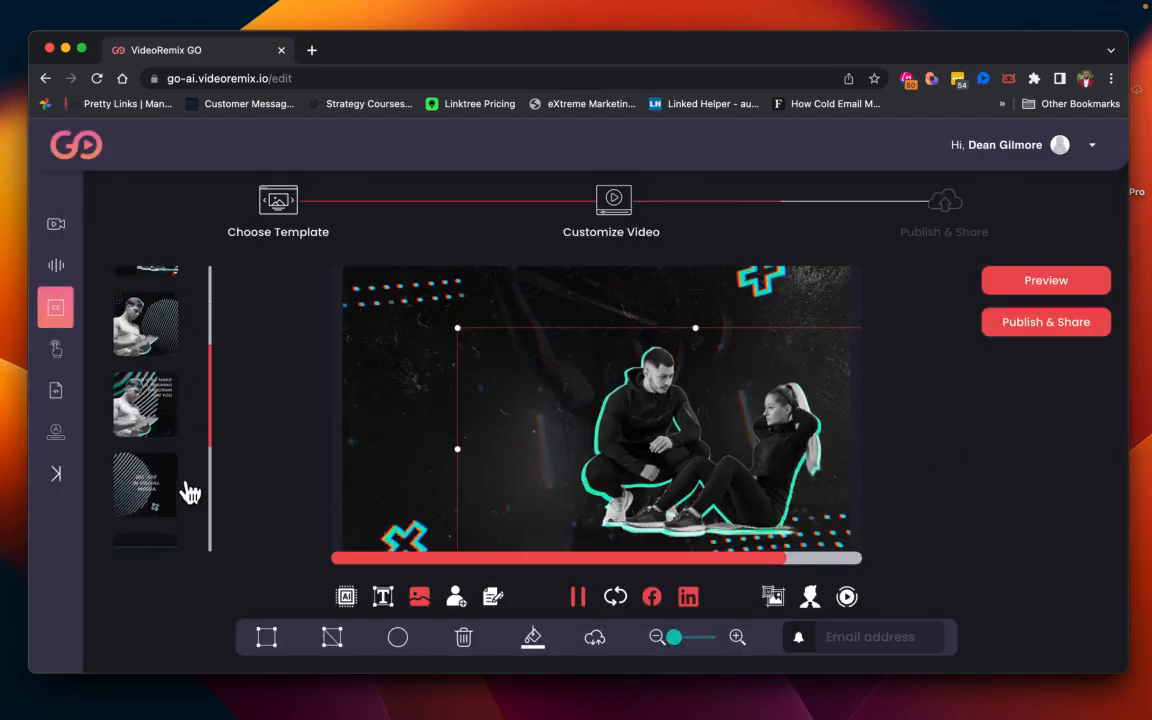
left_click(145, 323)
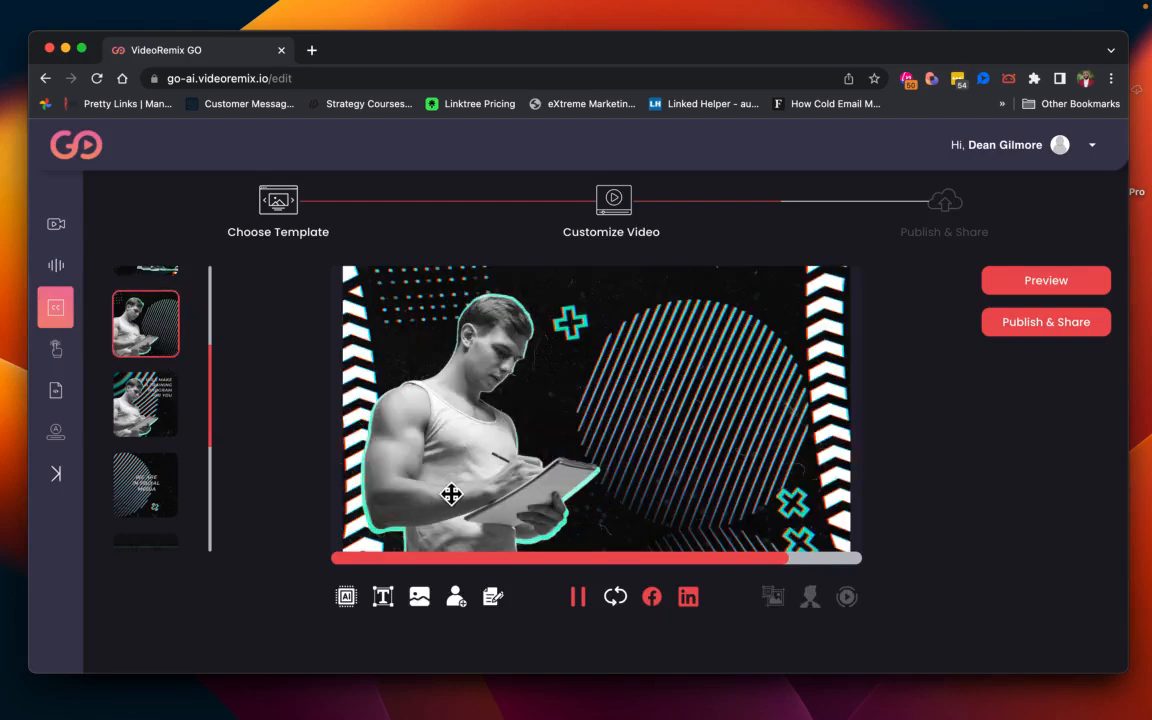
left_click(846, 597)
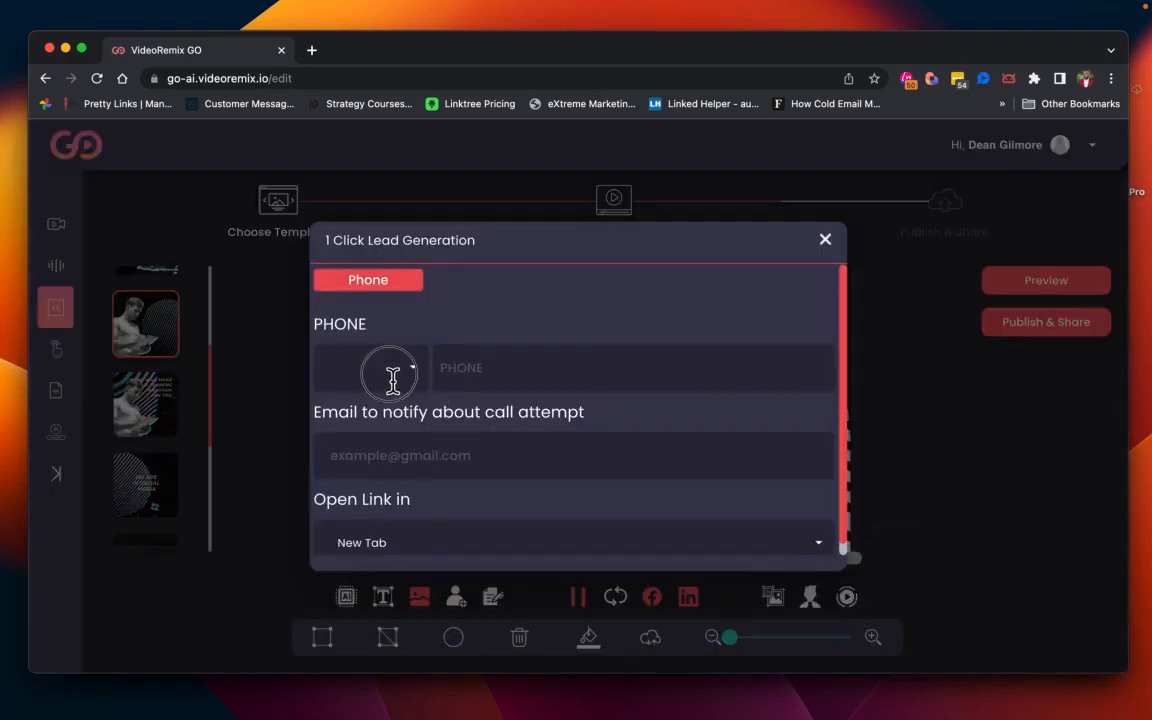
left_click(370, 367)
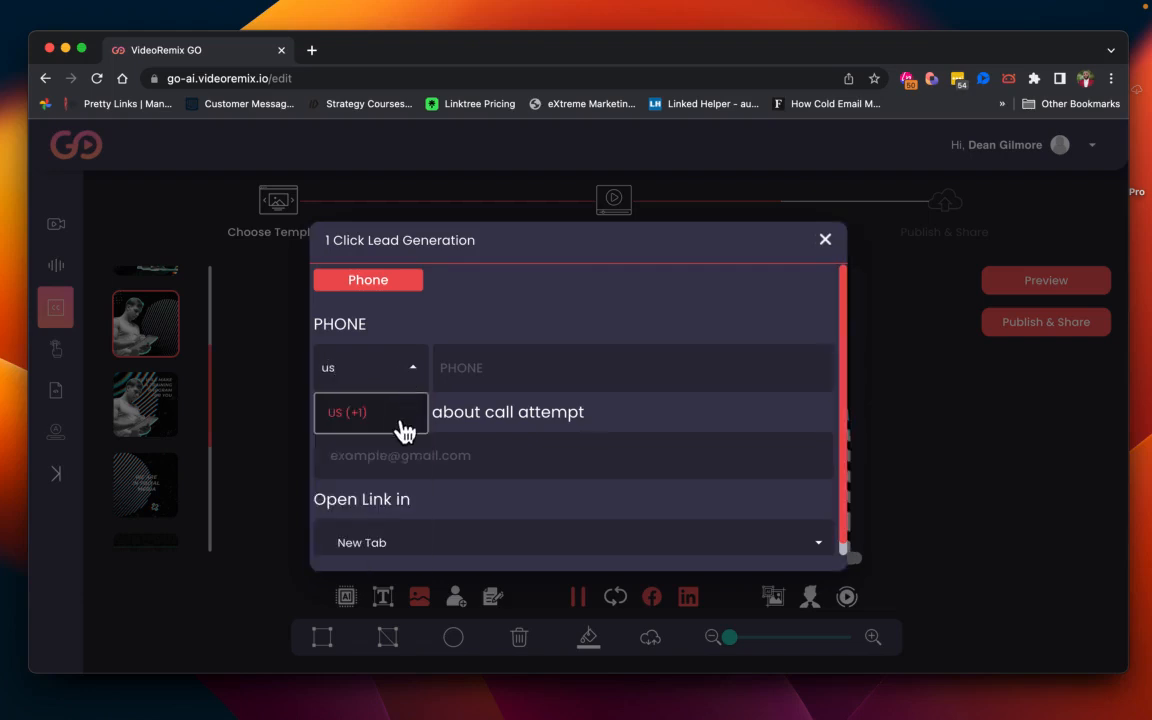
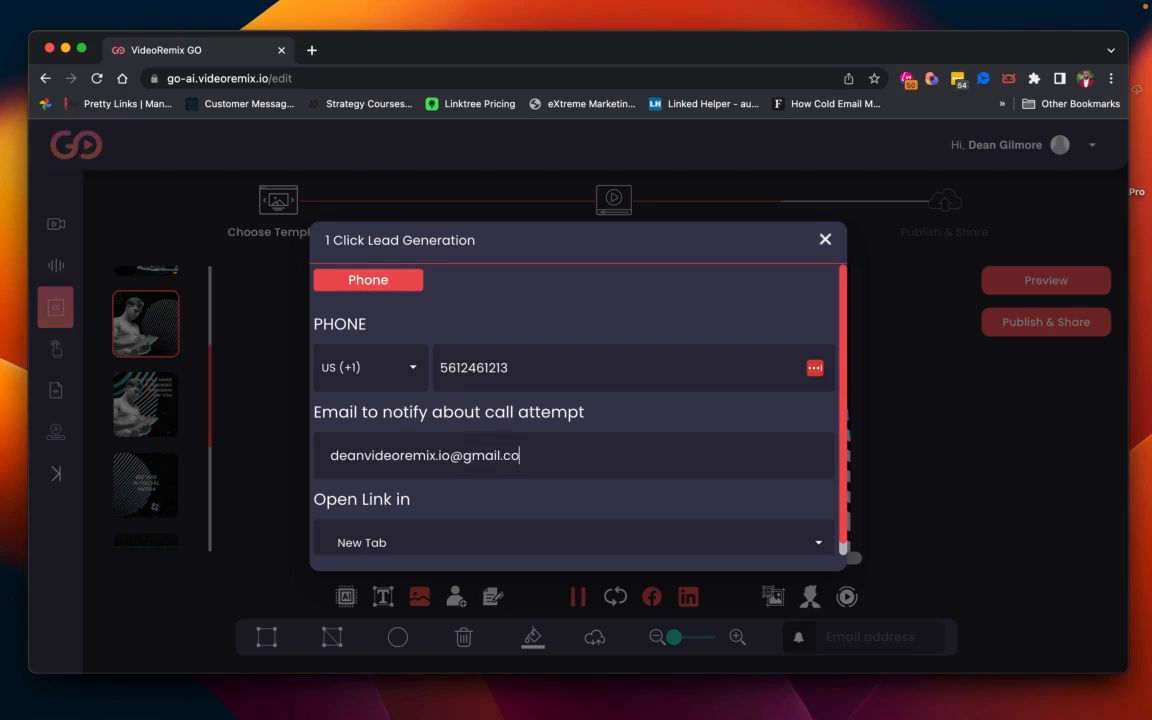
left_click(825, 239)
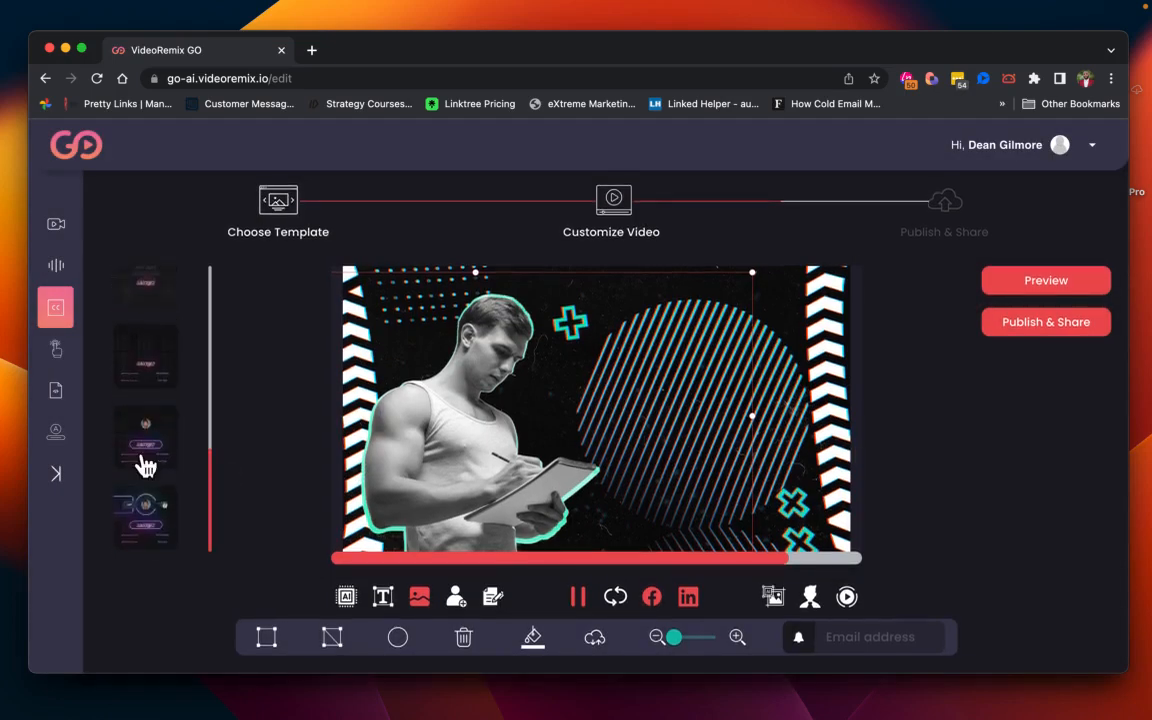
left_click(145, 517)
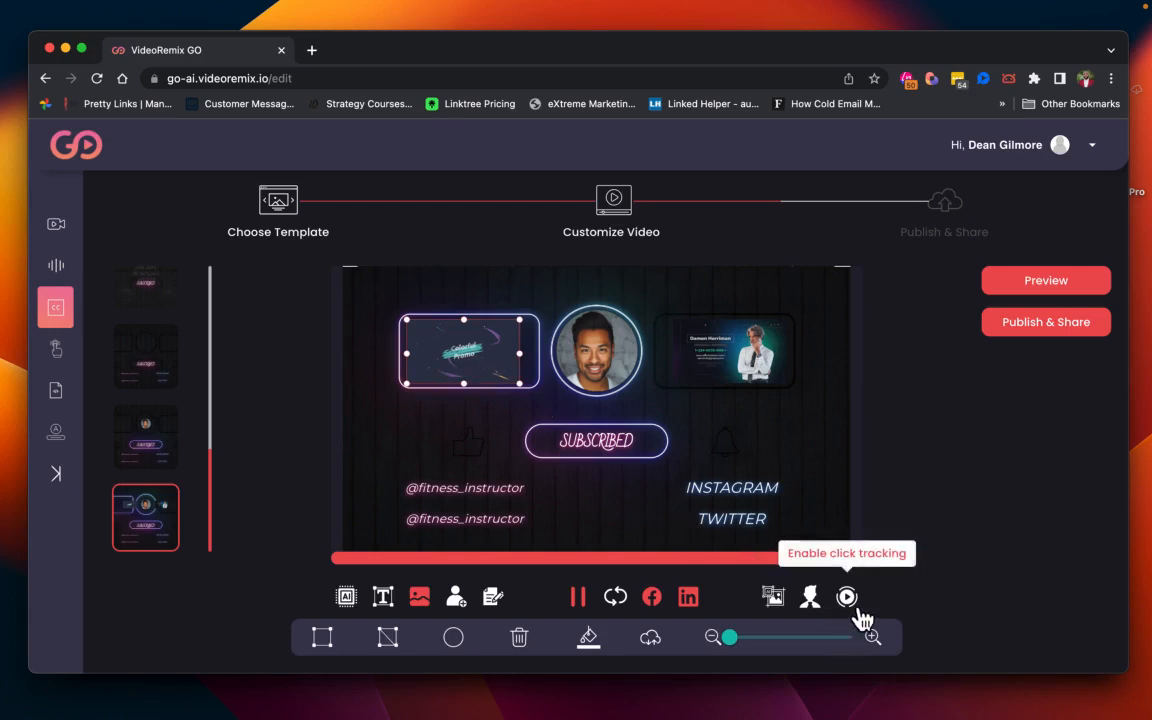
left_click(846, 597)
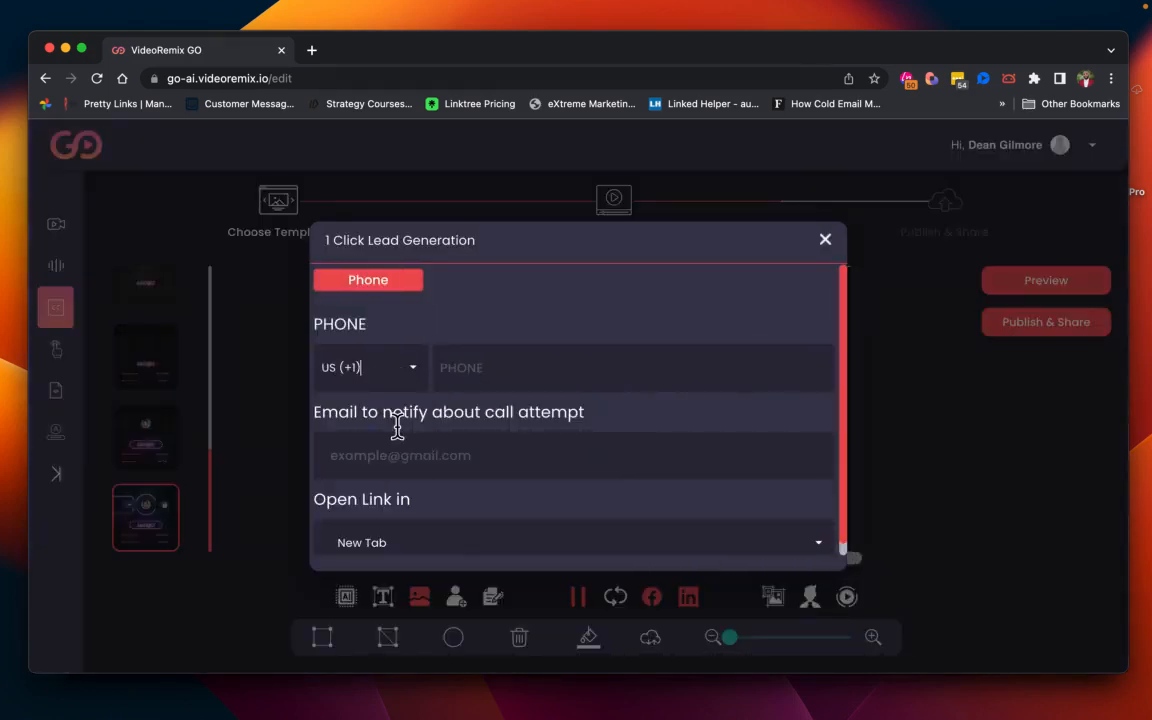
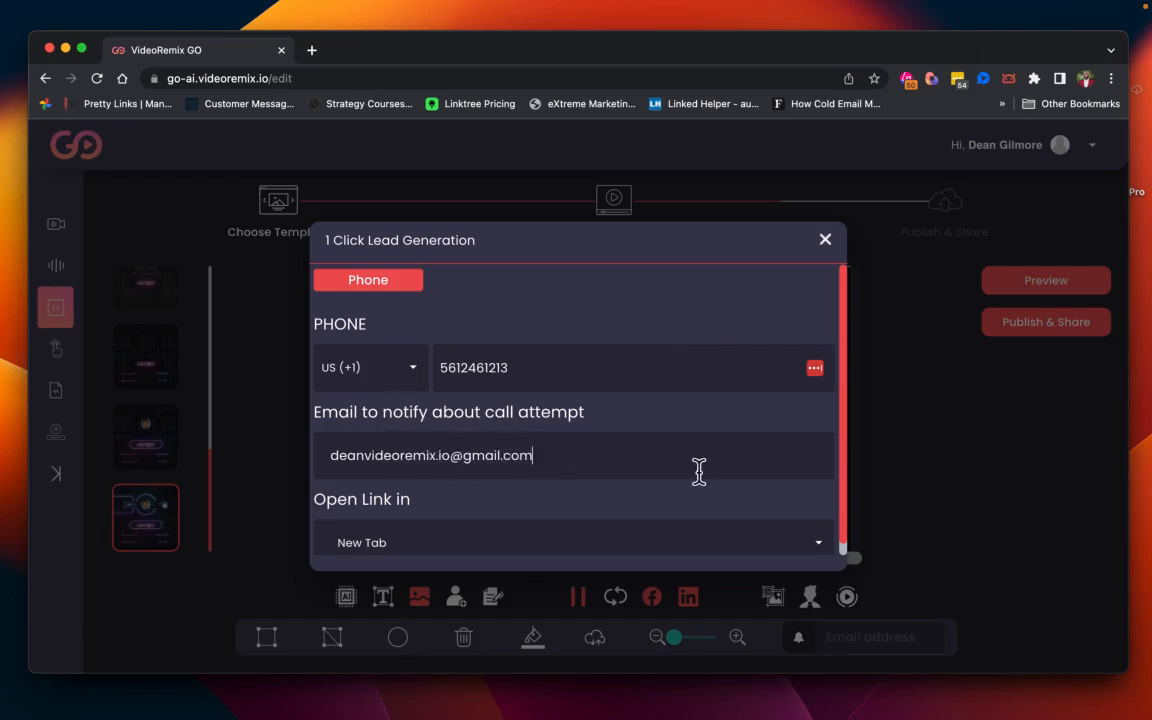
left_click(825, 239)
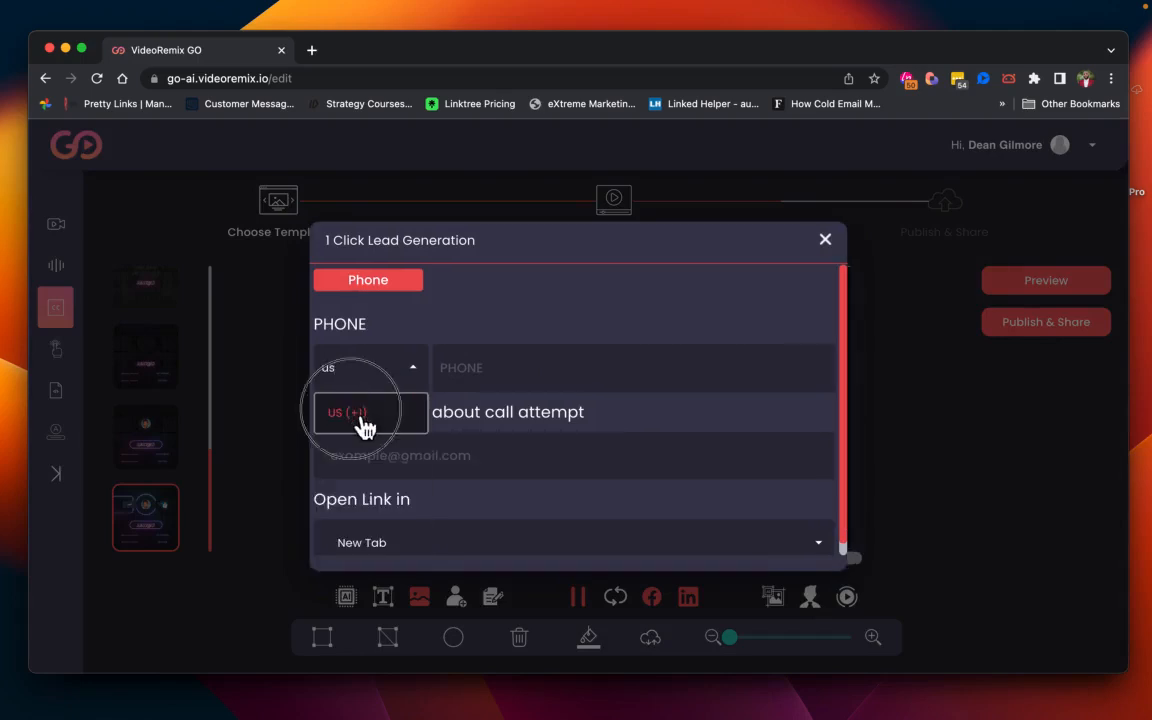
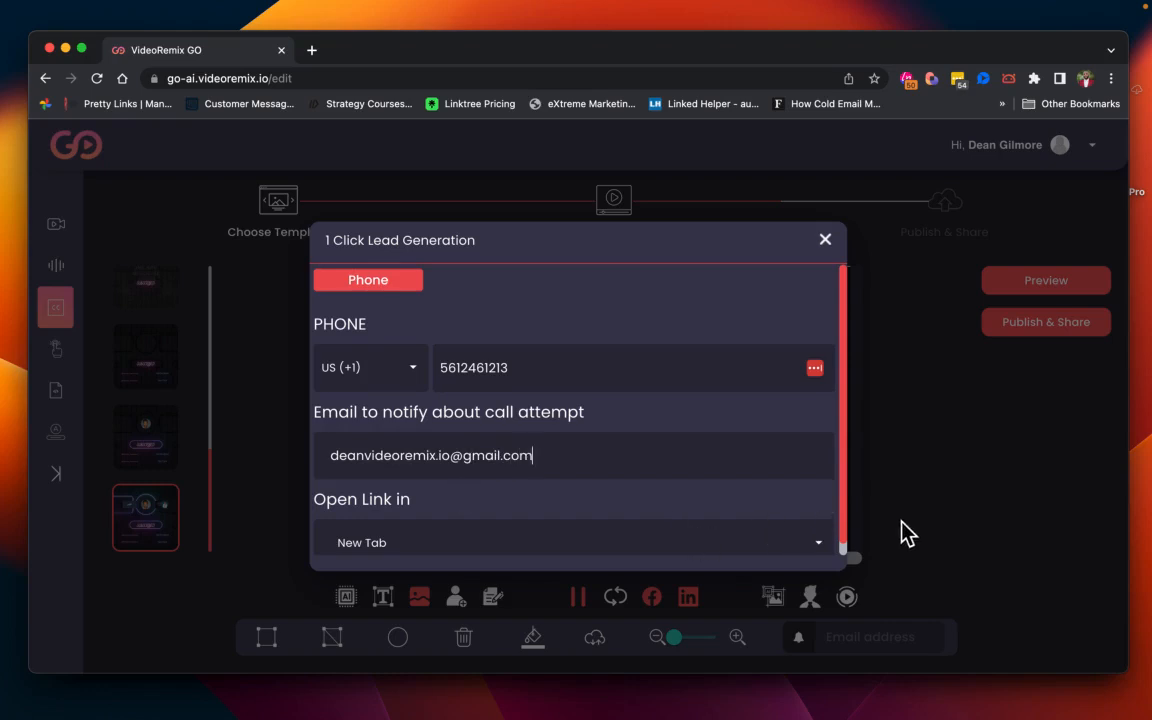
left_click(825, 239)
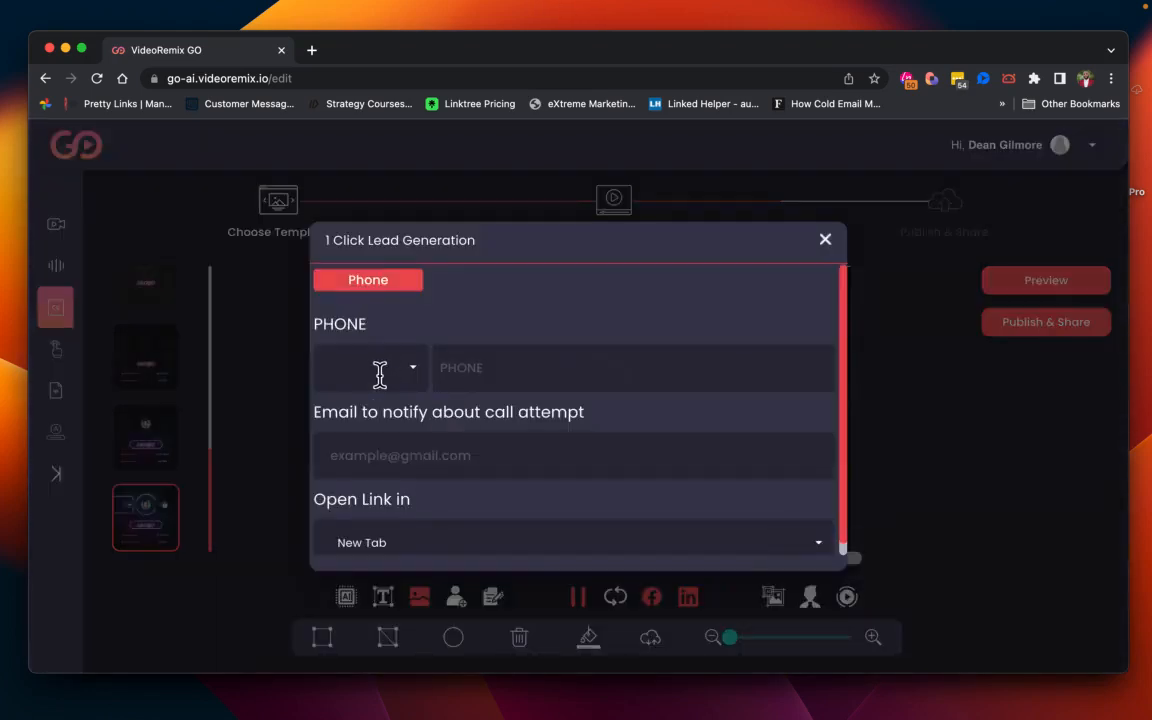
type("us")
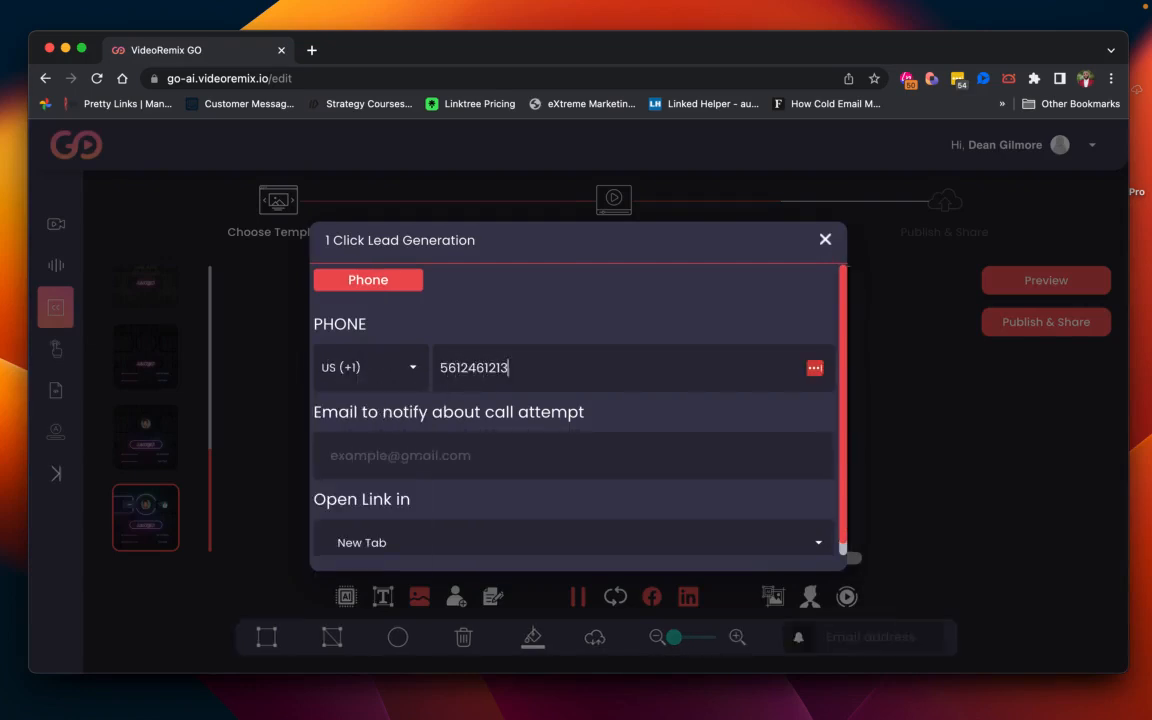
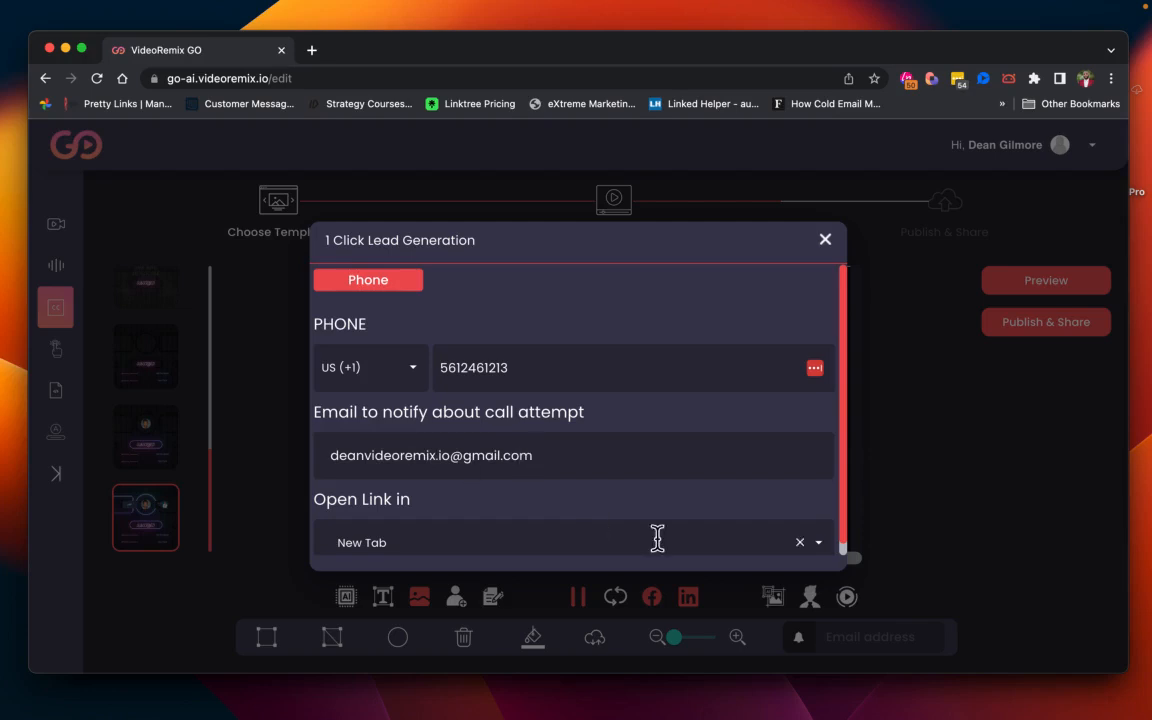
Step: Close the lead dialog, publish Fitness Promo, and copy its email/text share link
left_click(825, 239)
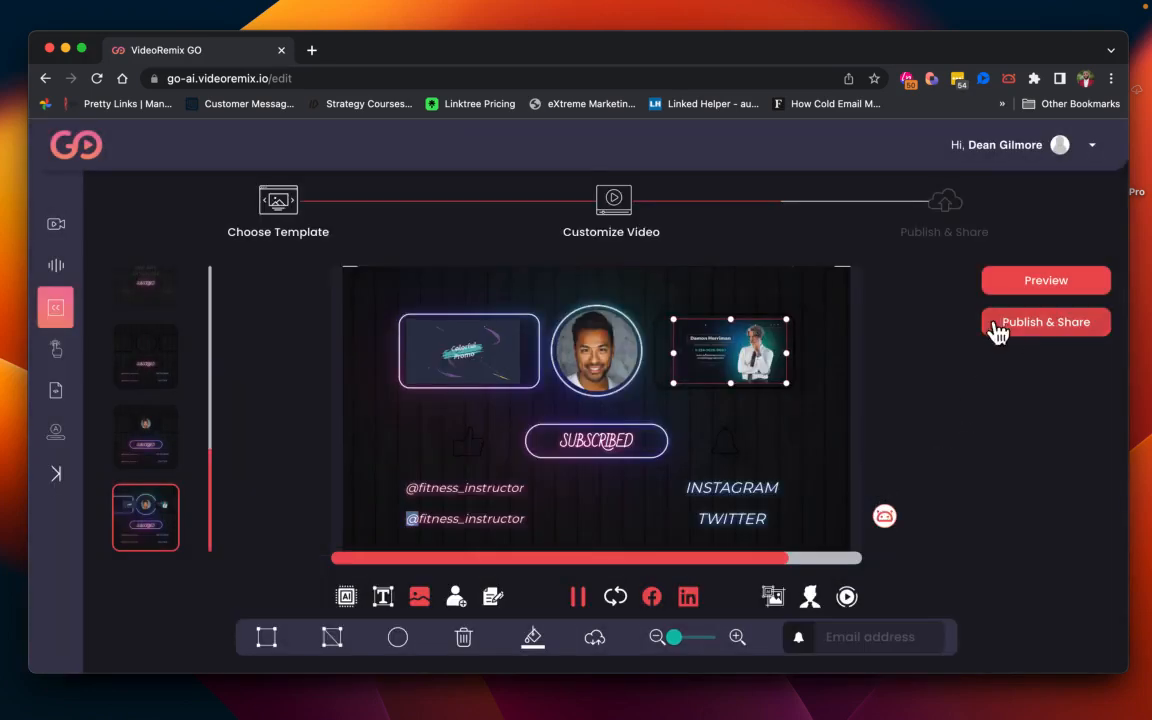
mouse_move(928, 320)
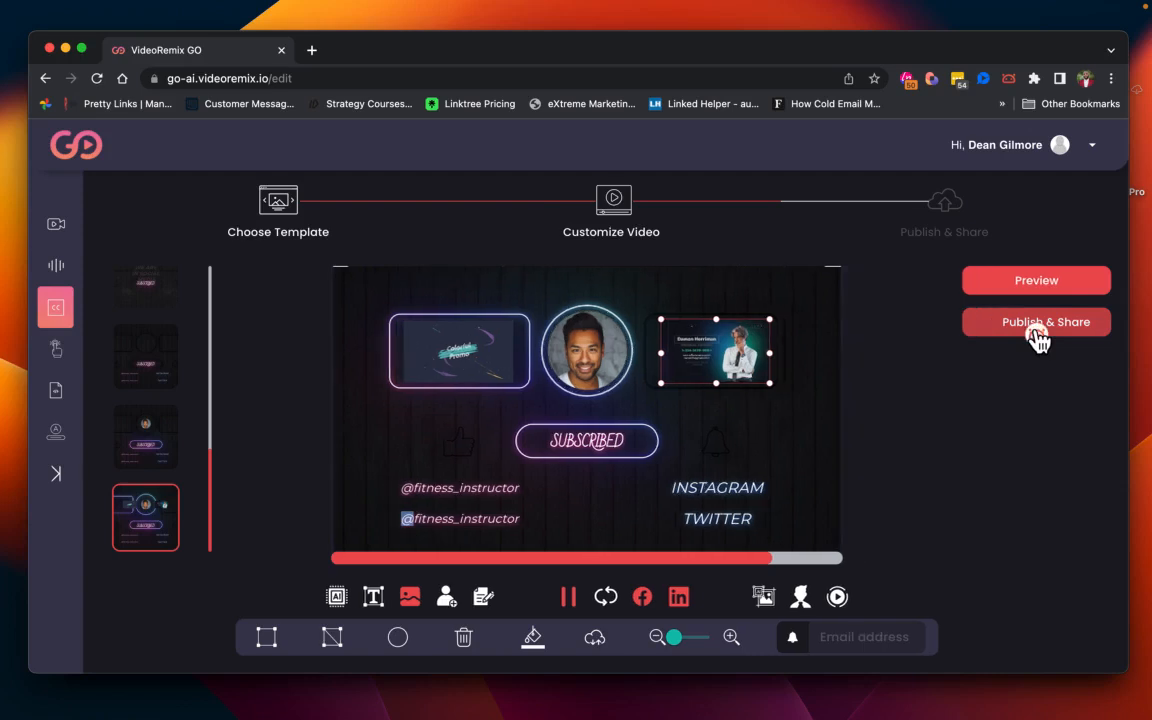
left_click(1036, 321)
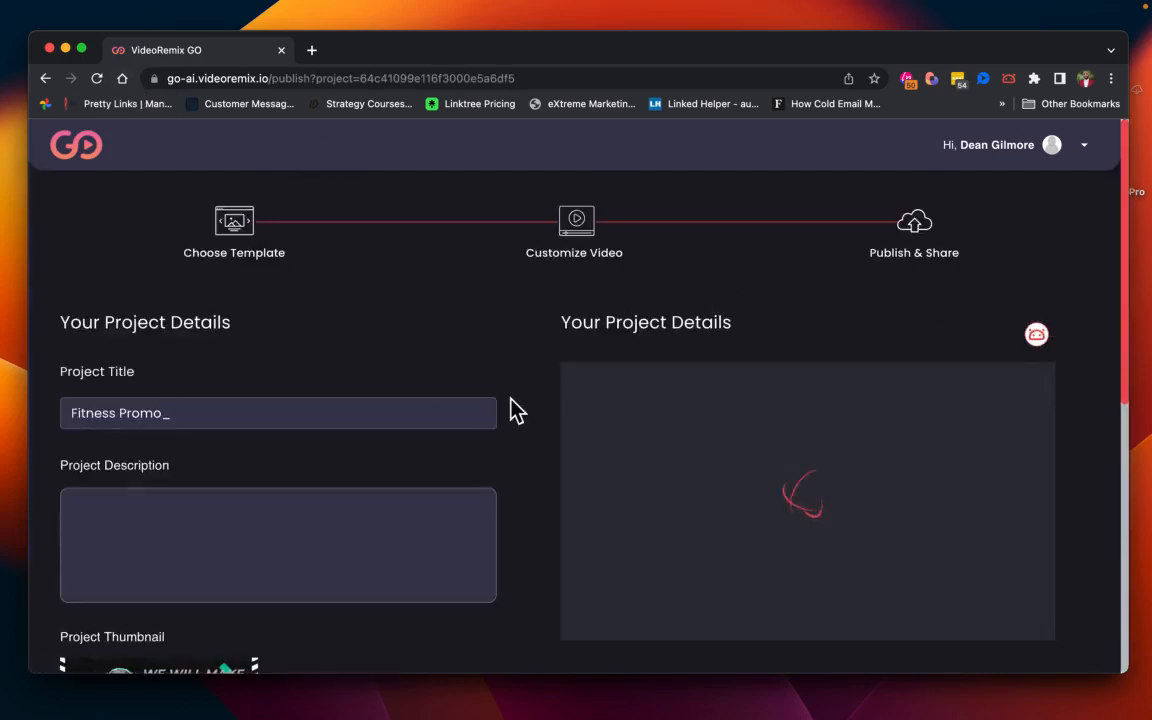
scroll("down", 3)
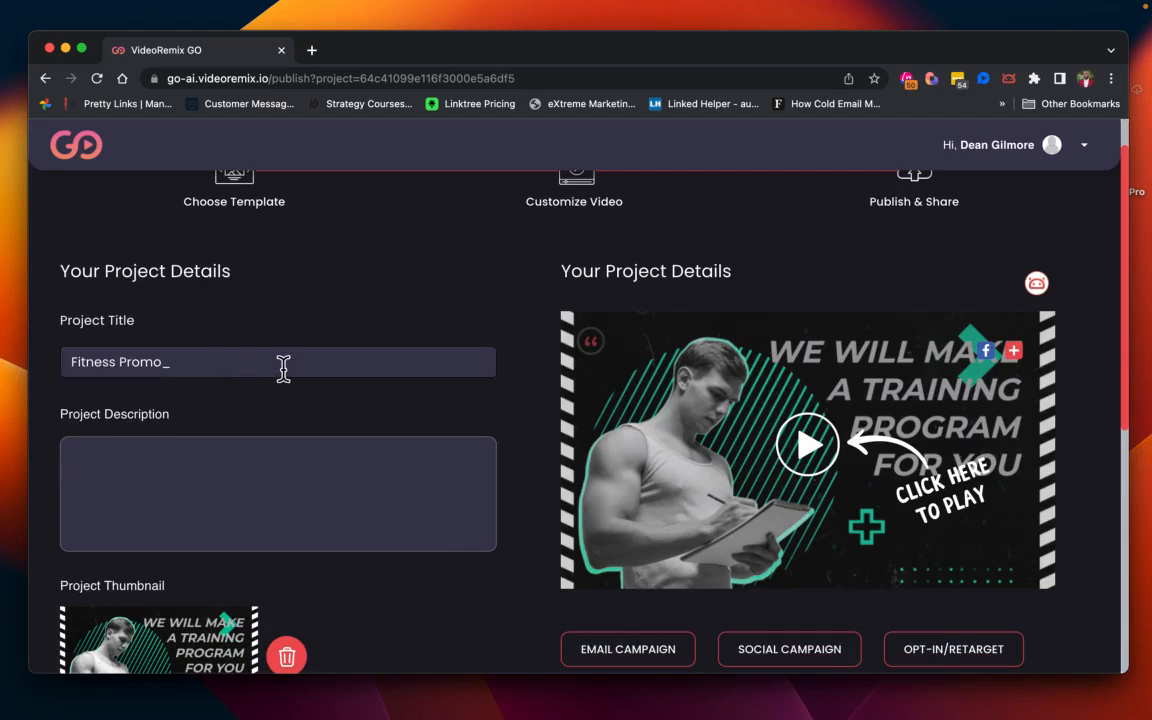
scroll("down", 3)
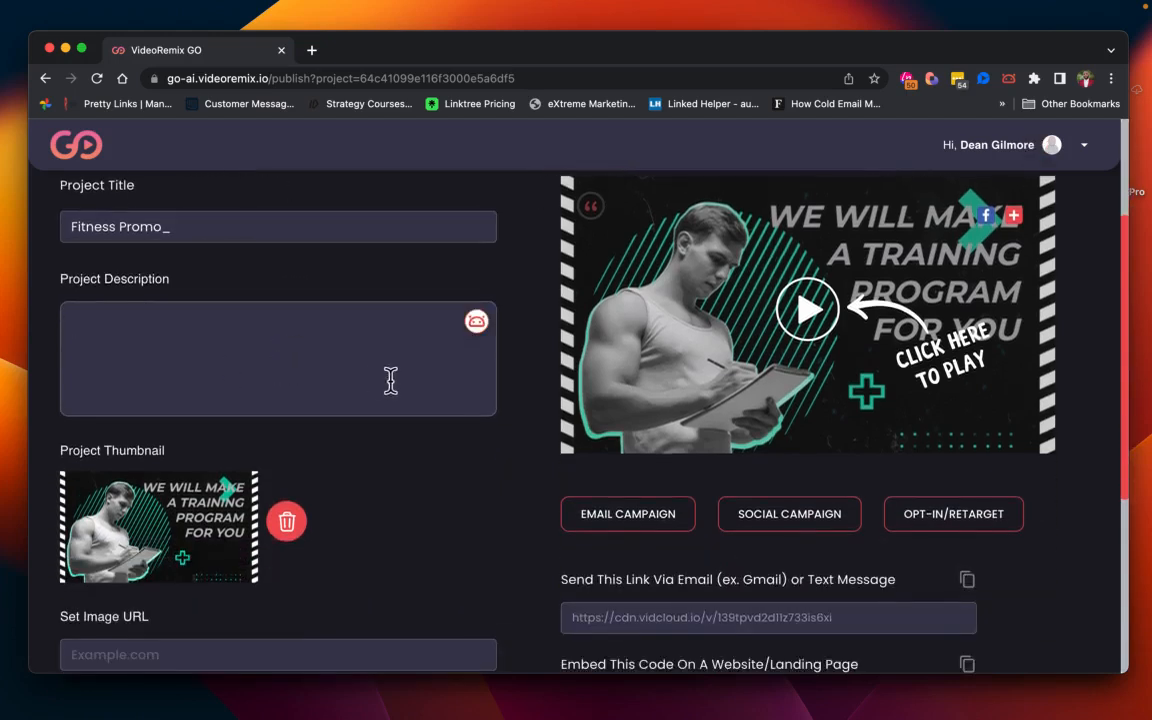
scroll("down", 3)
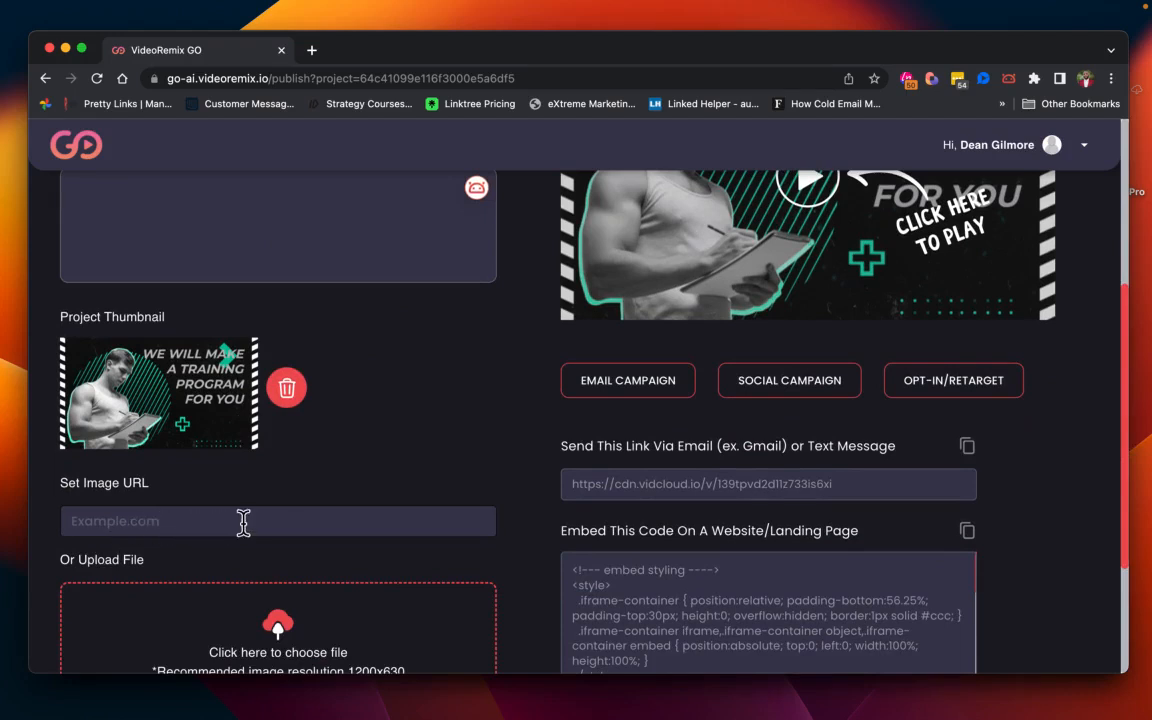
scroll("down", 3)
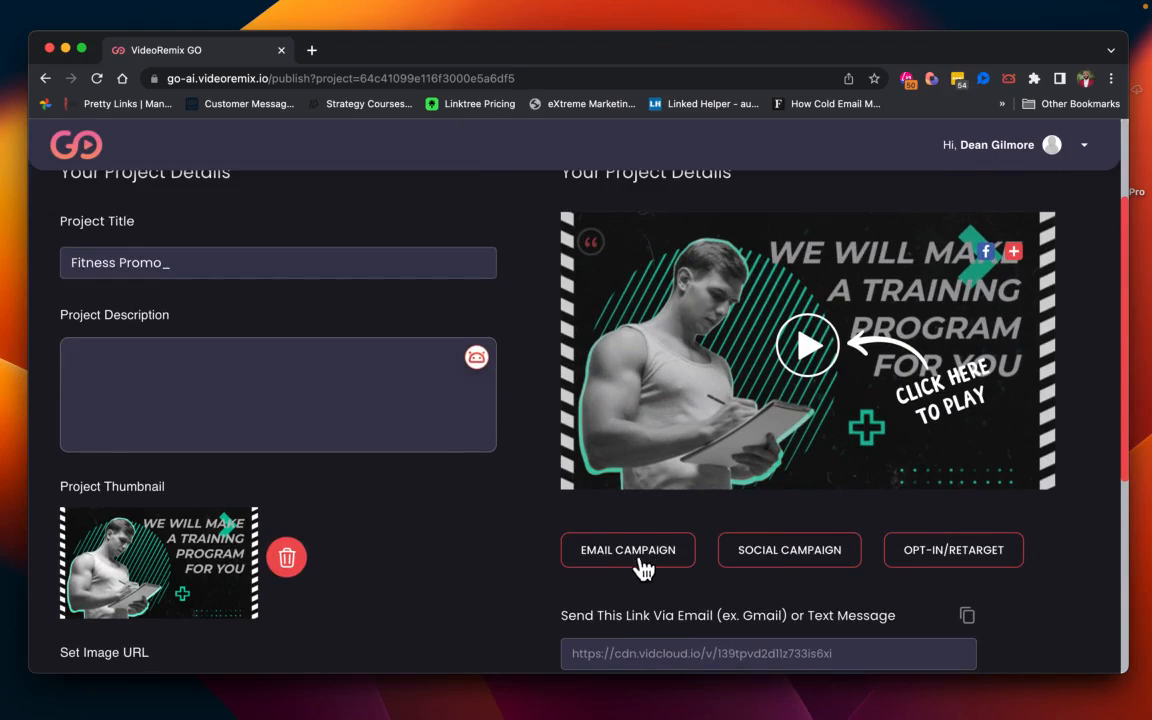
mouse_move(925, 515)
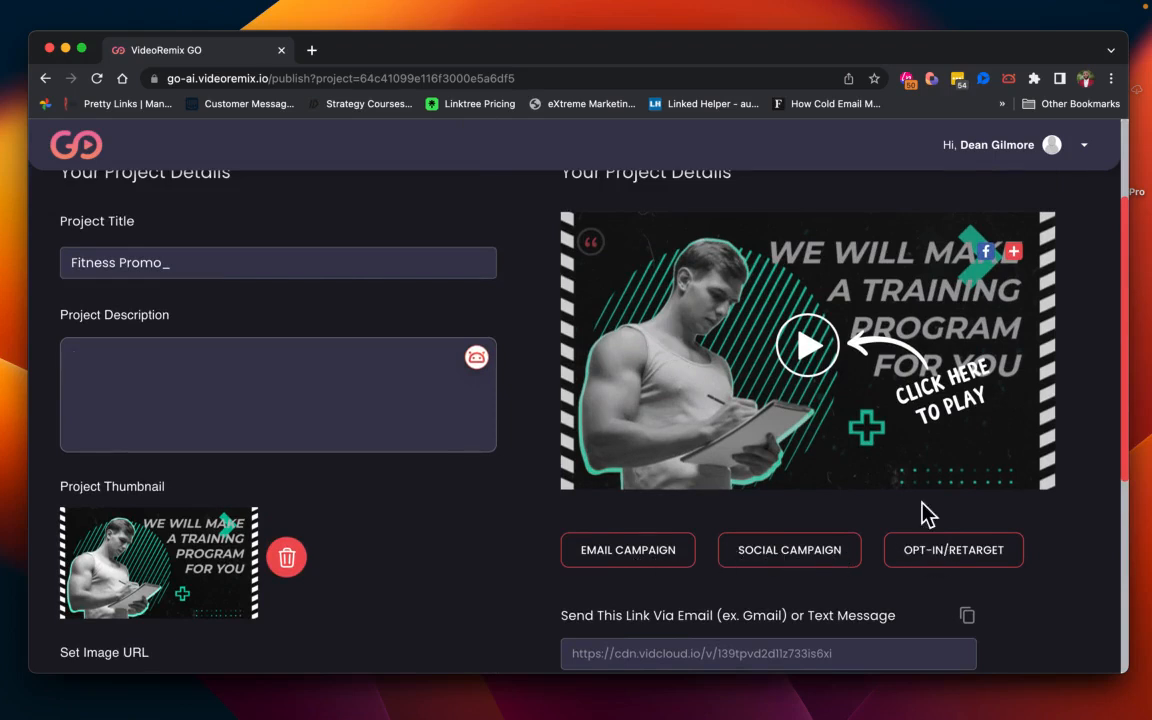
scroll("down", 3)
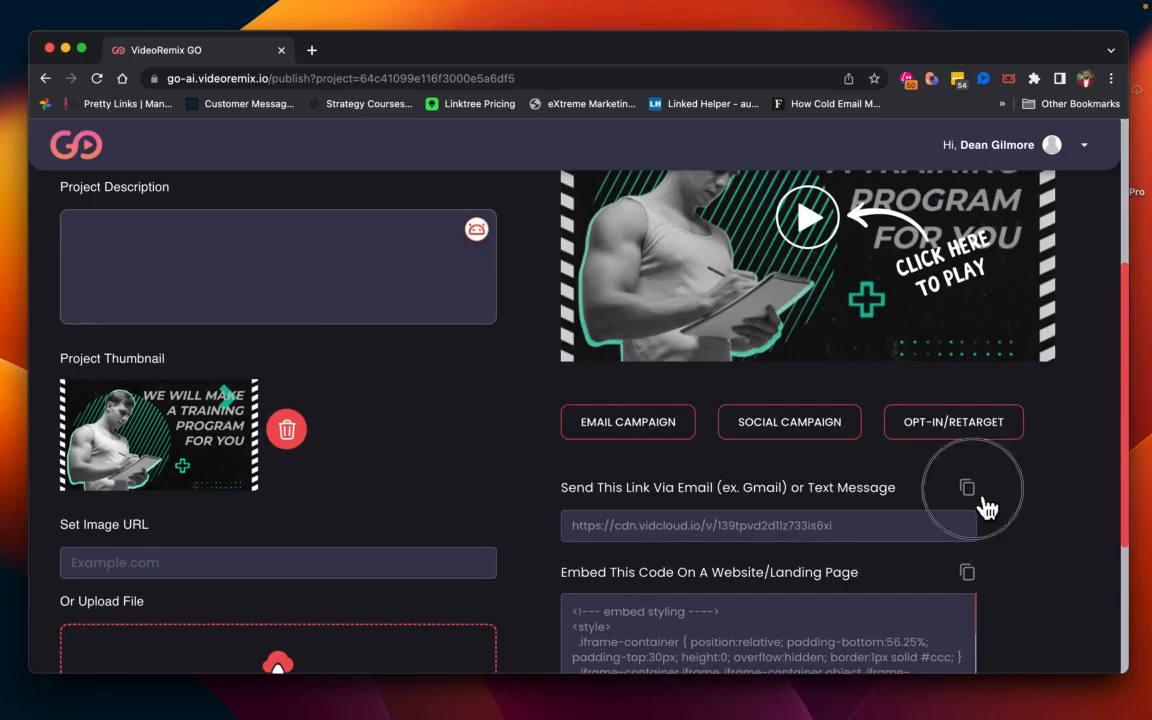
left_click(966, 487)
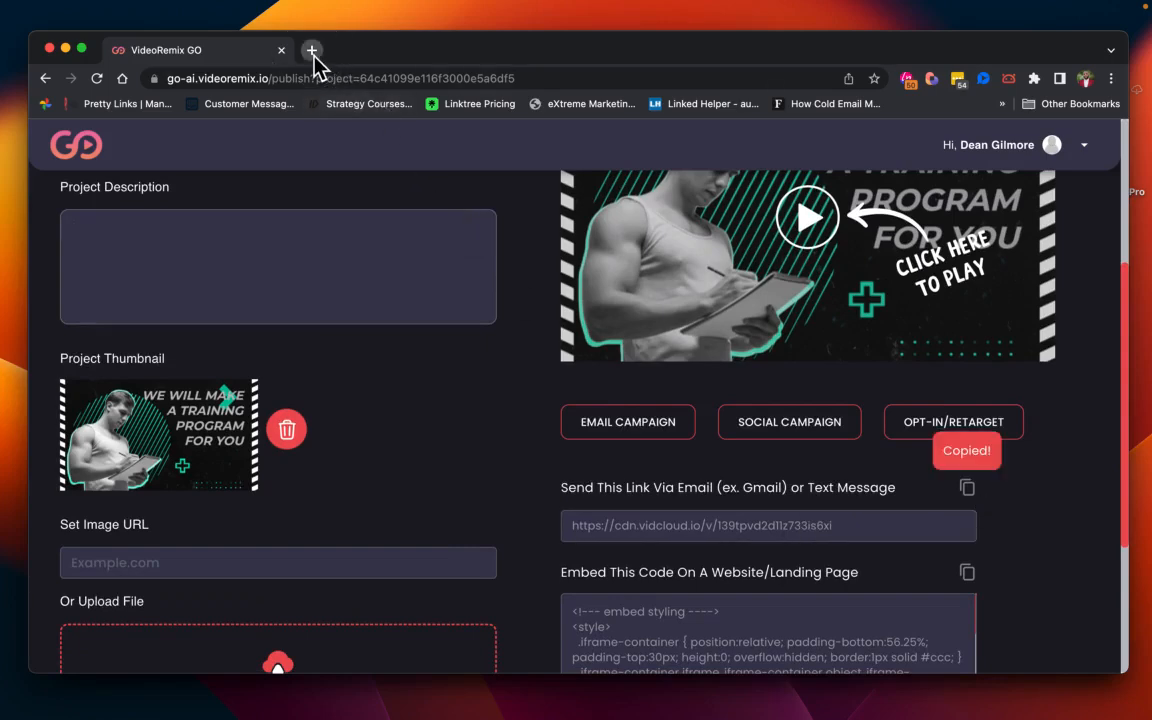
Step: Open the copied vidcloud share link in a new tab and play the promo
left_click(312, 50)
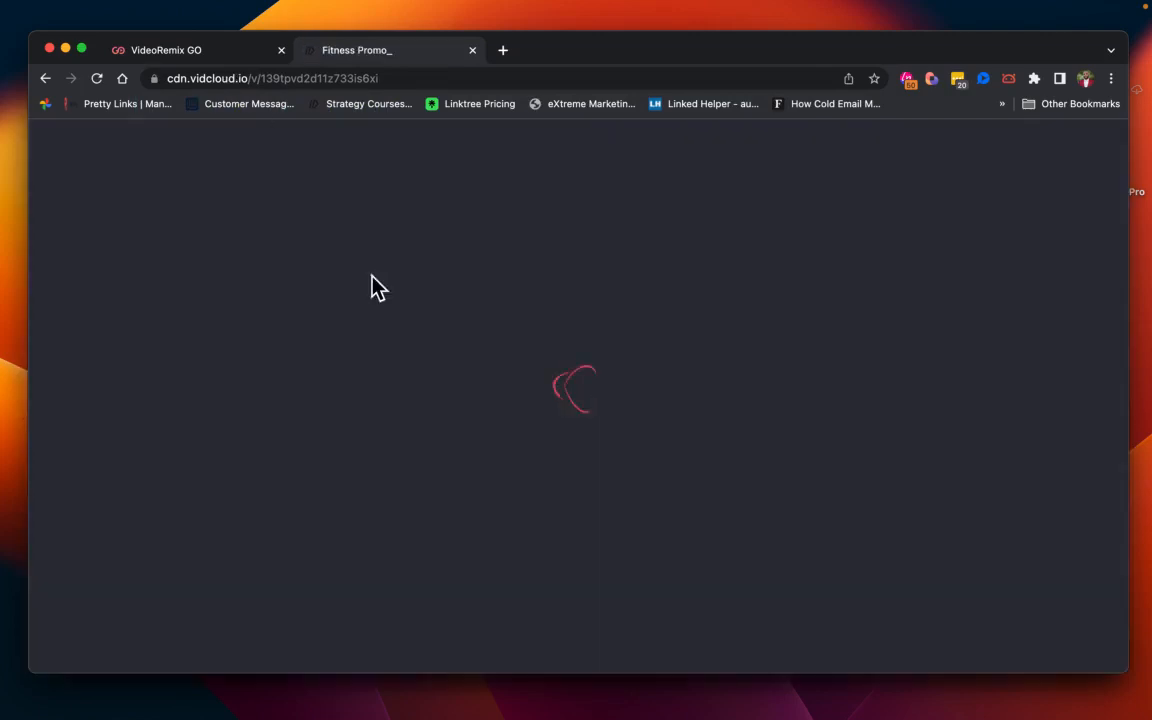
mouse_move(584, 470)
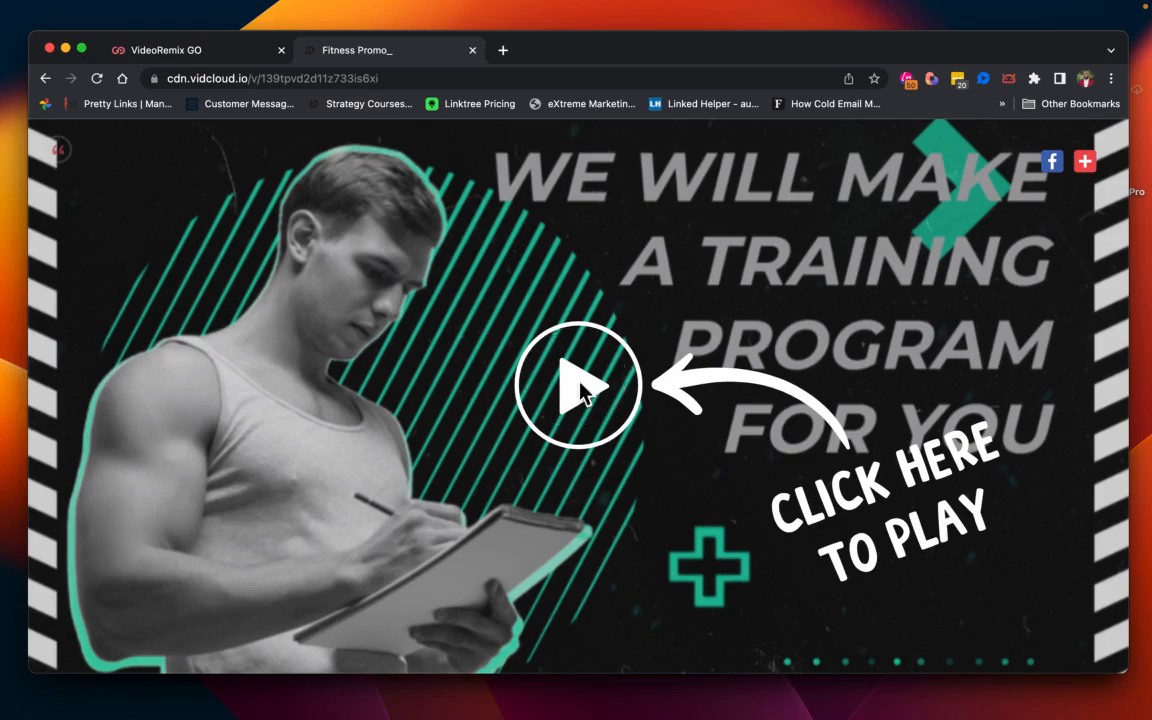
left_click(578, 385)
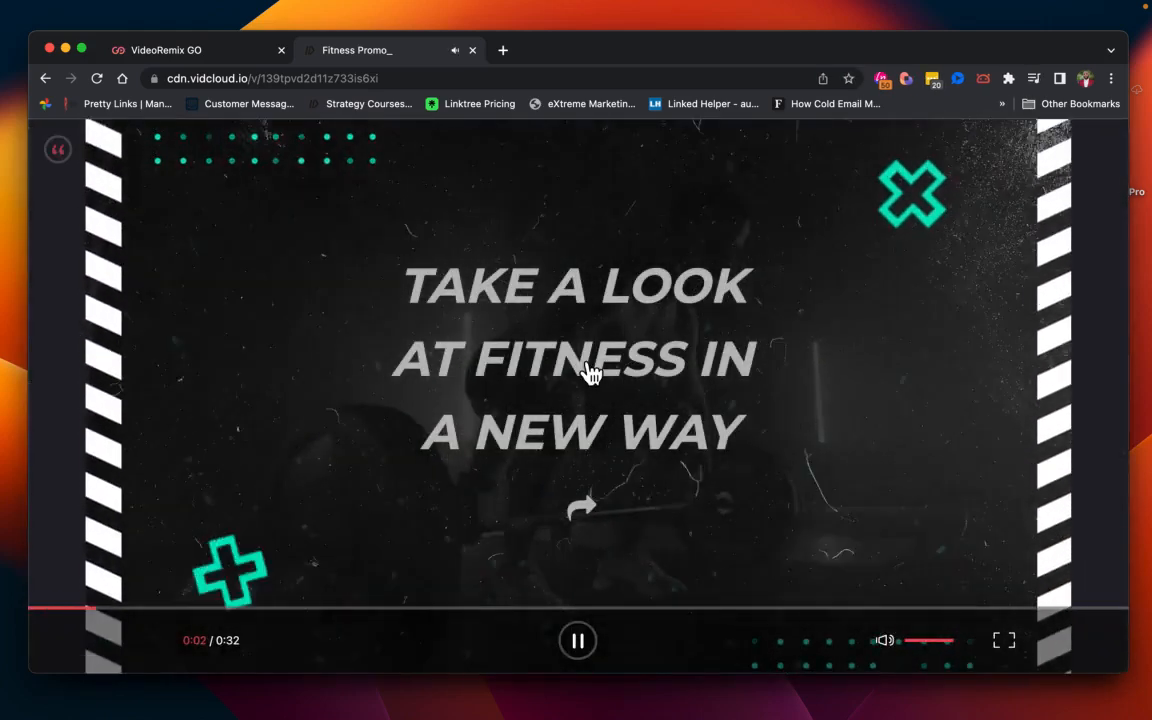
mouse_move(965, 655)
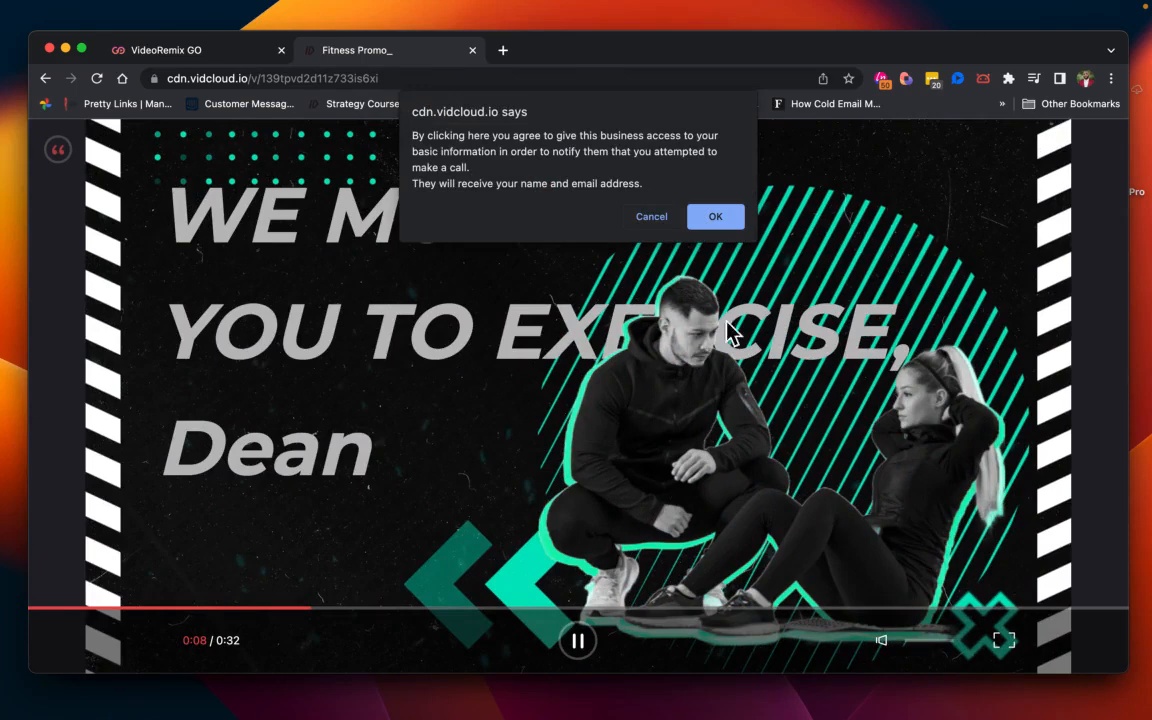
mouse_move(740, 188)
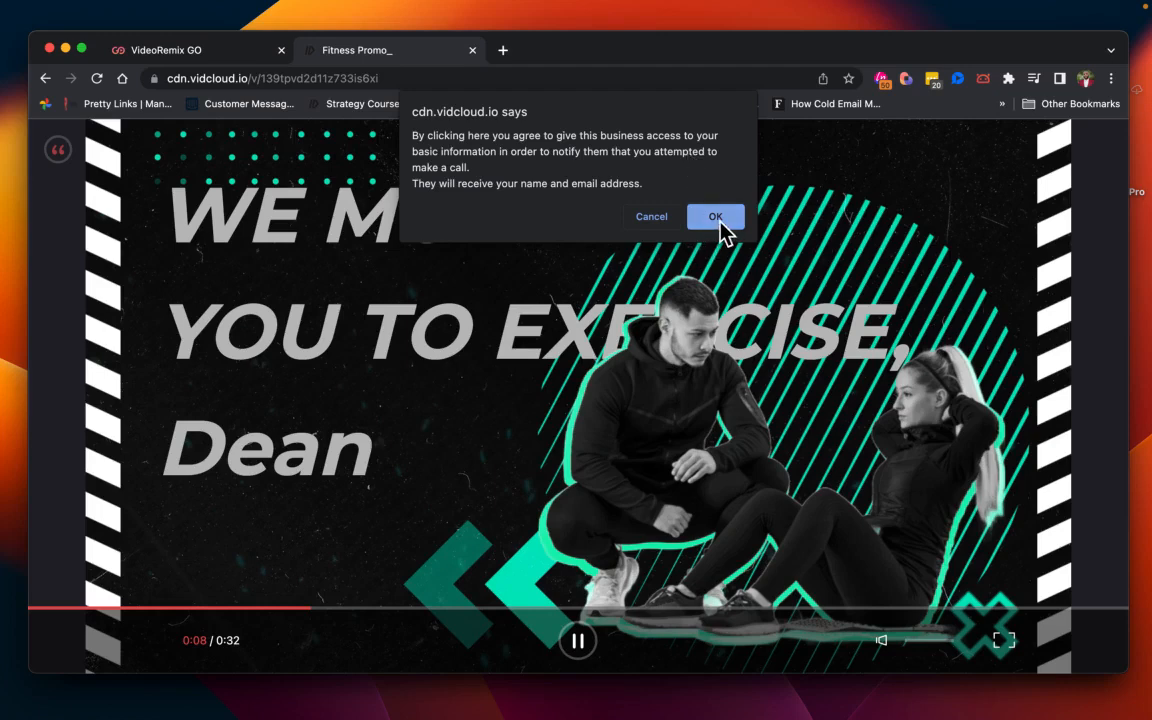
left_click(716, 217)
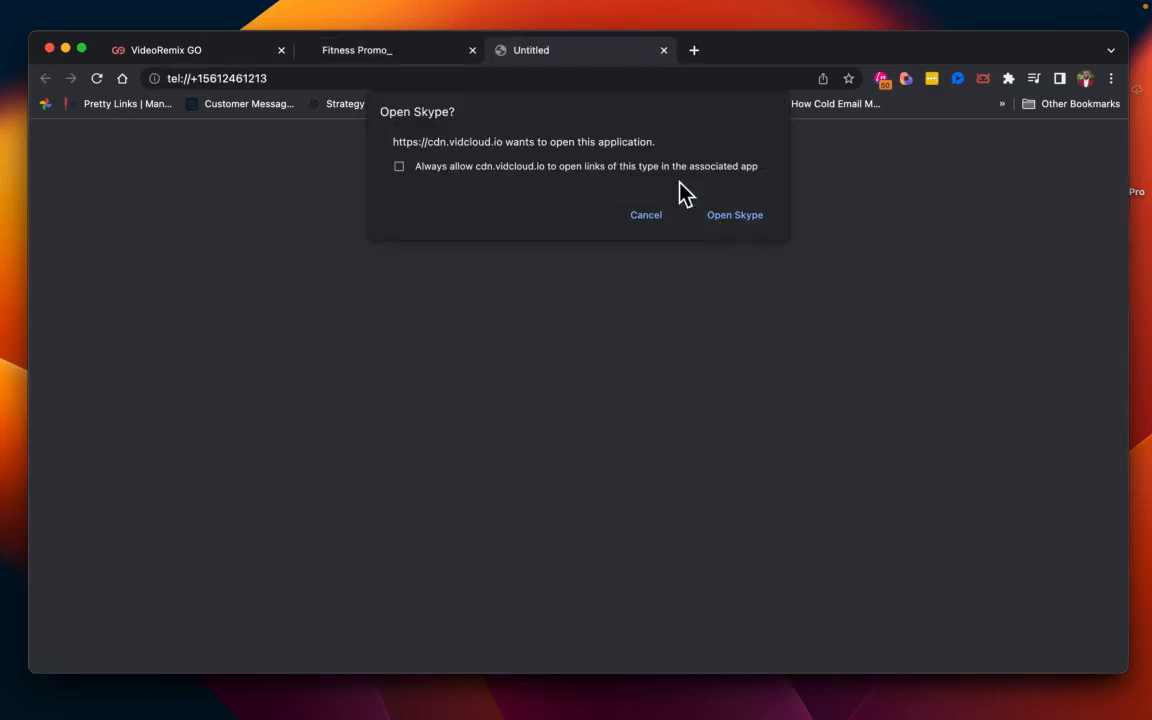
mouse_move(476, 196)
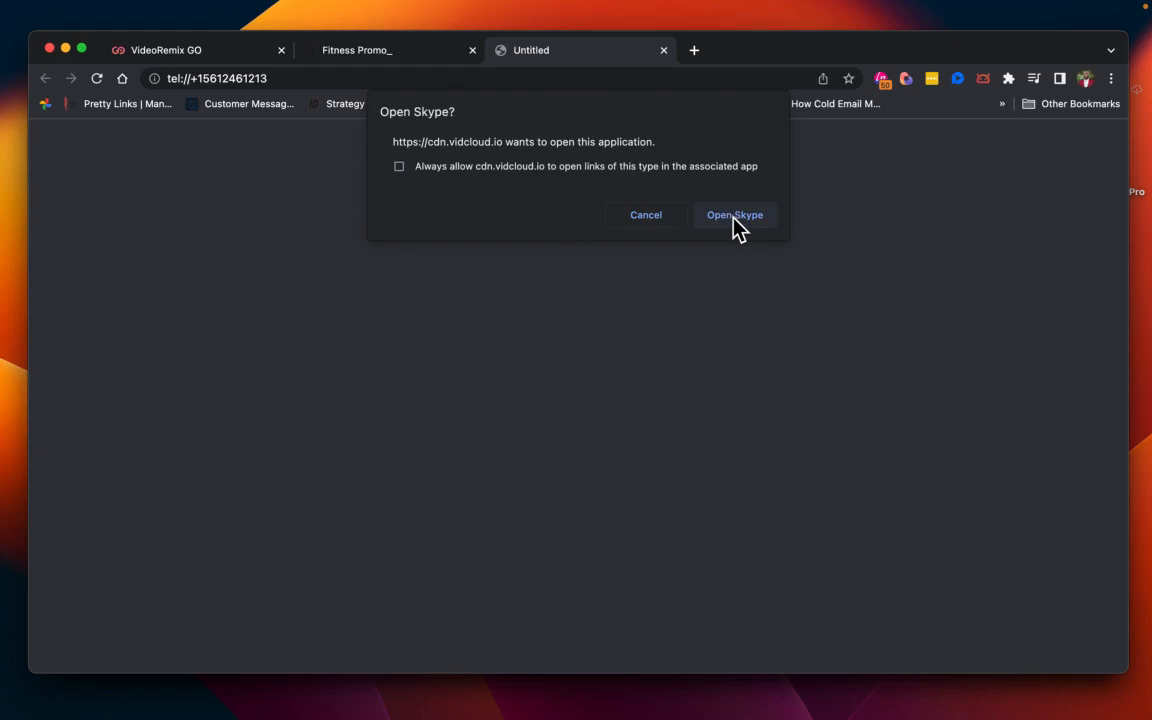
left_click(734, 215)
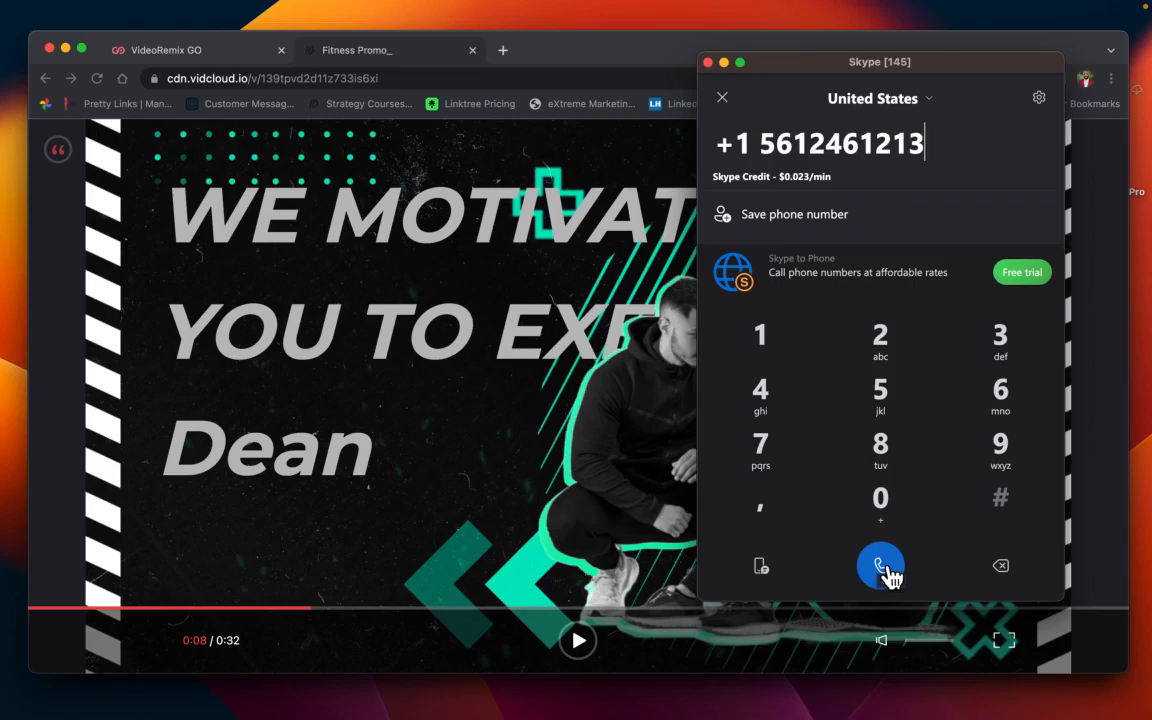
mouse_move(724, 102)
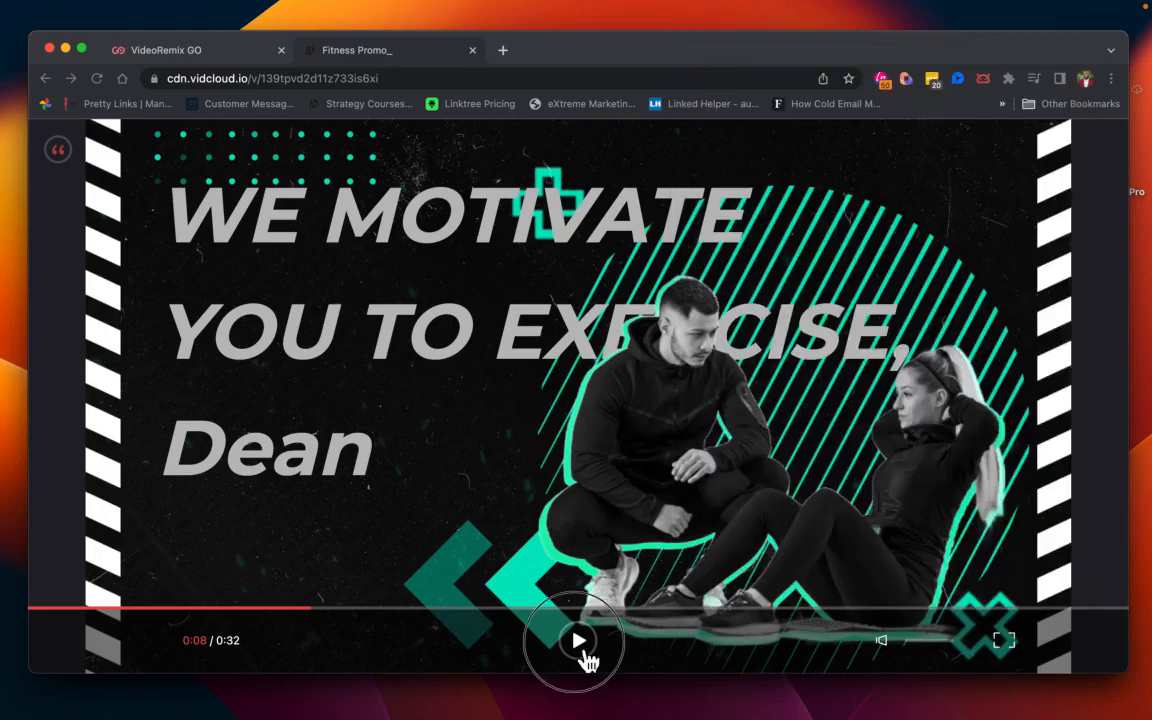
Step: Retrigger the training-program scene's call link, then open videoremix.io from the video
left_click(574, 640)
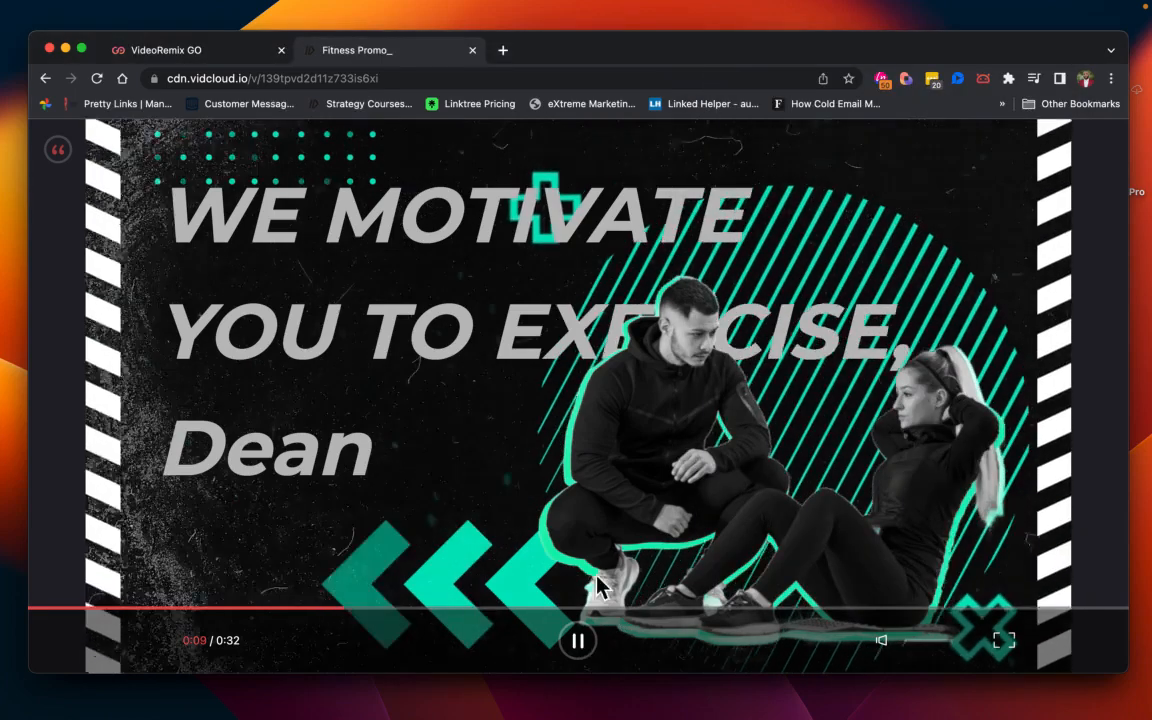
mouse_move(634, 470)
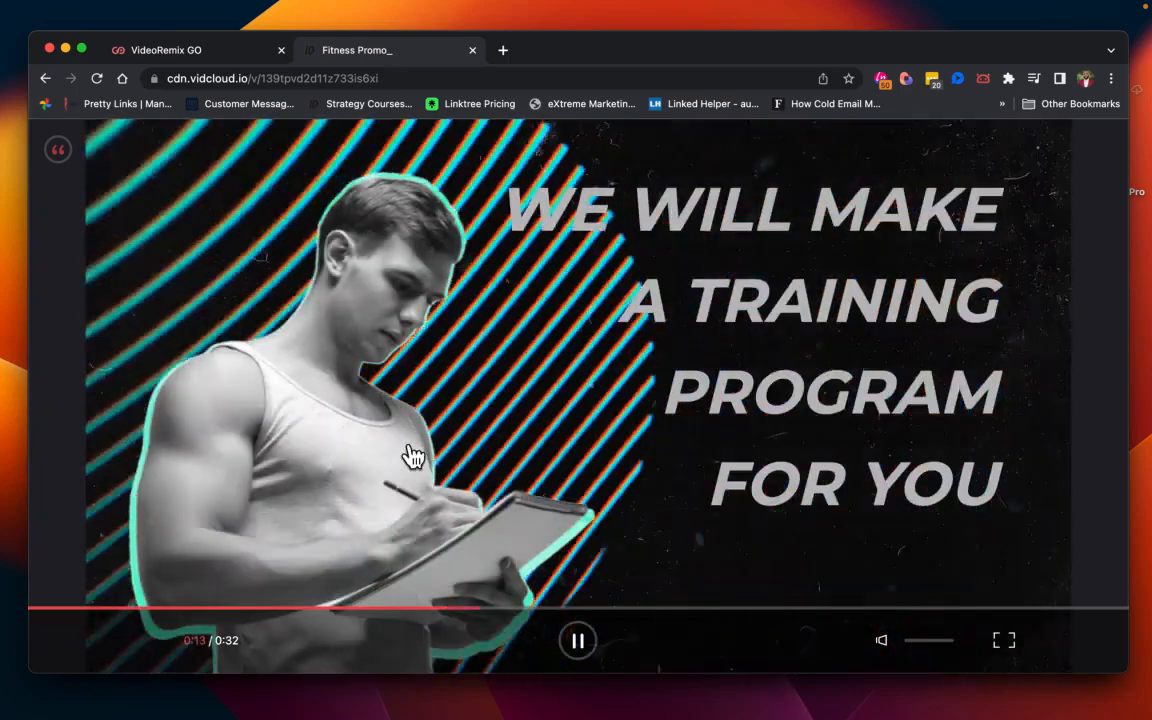
left_click(414, 457)
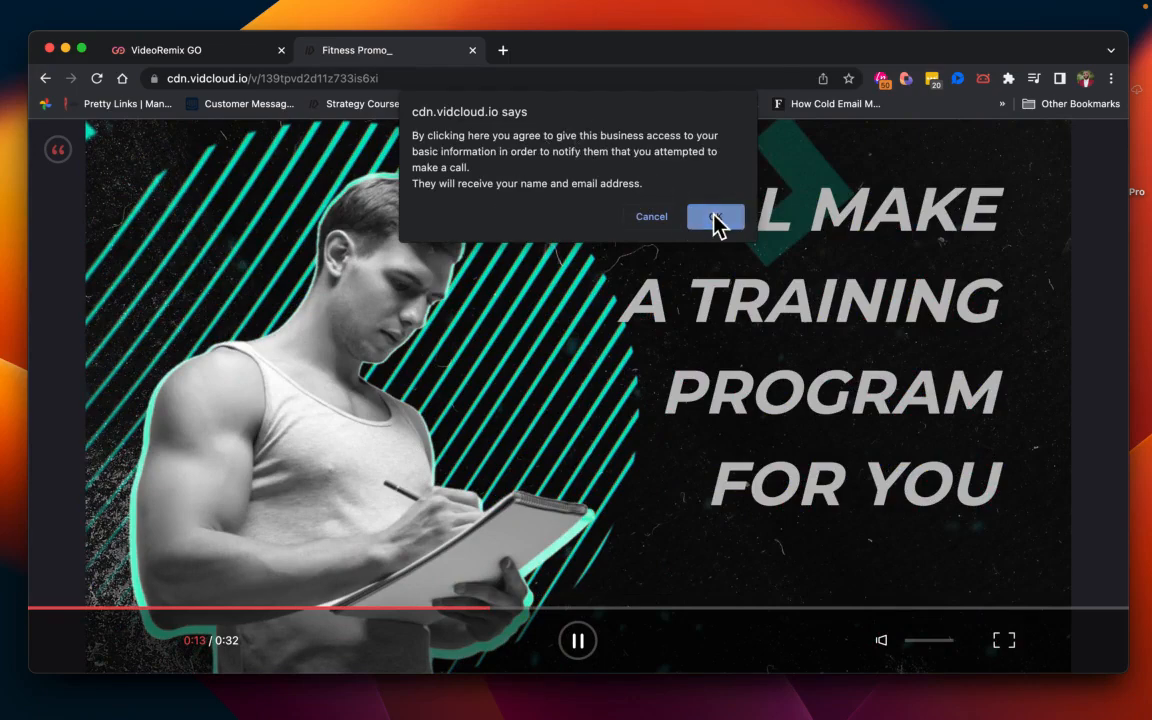
left_click(715, 217)
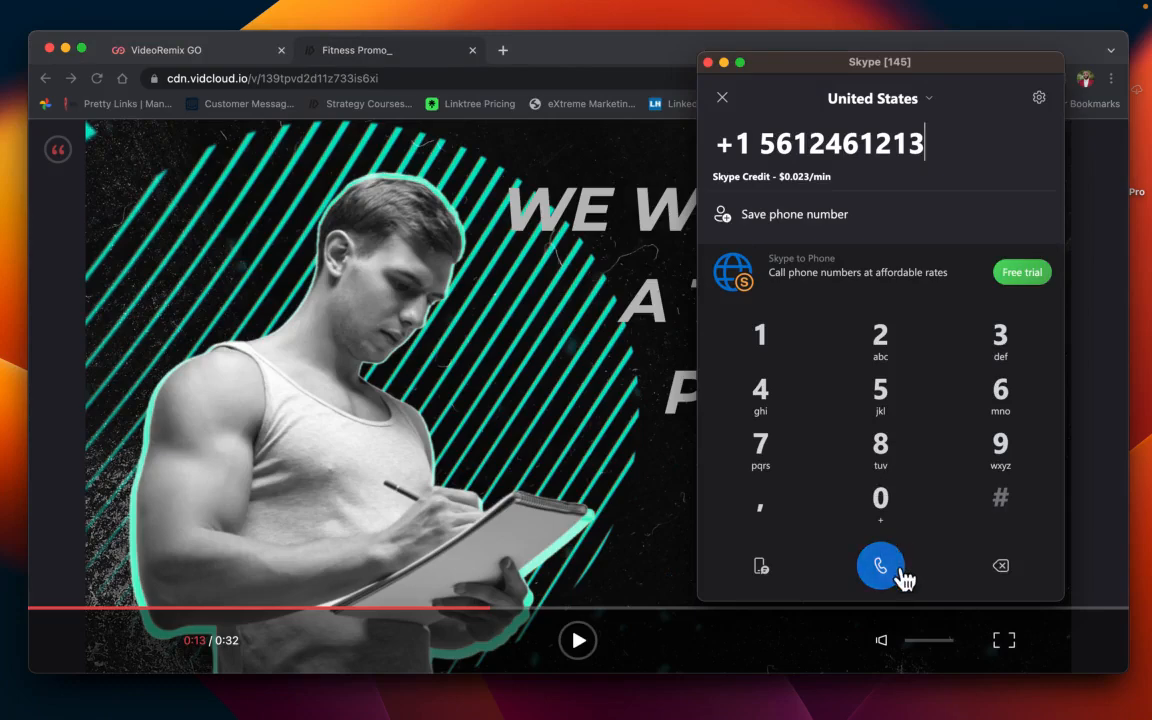
left_click(722, 97)
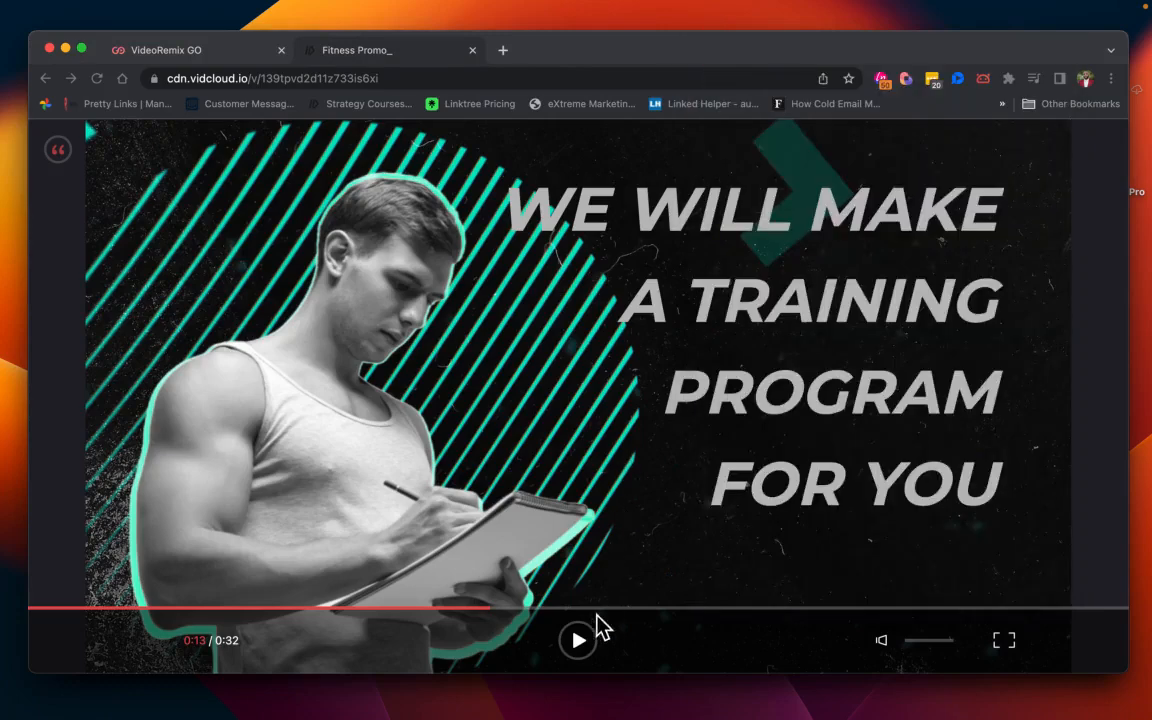
left_click(577, 640)
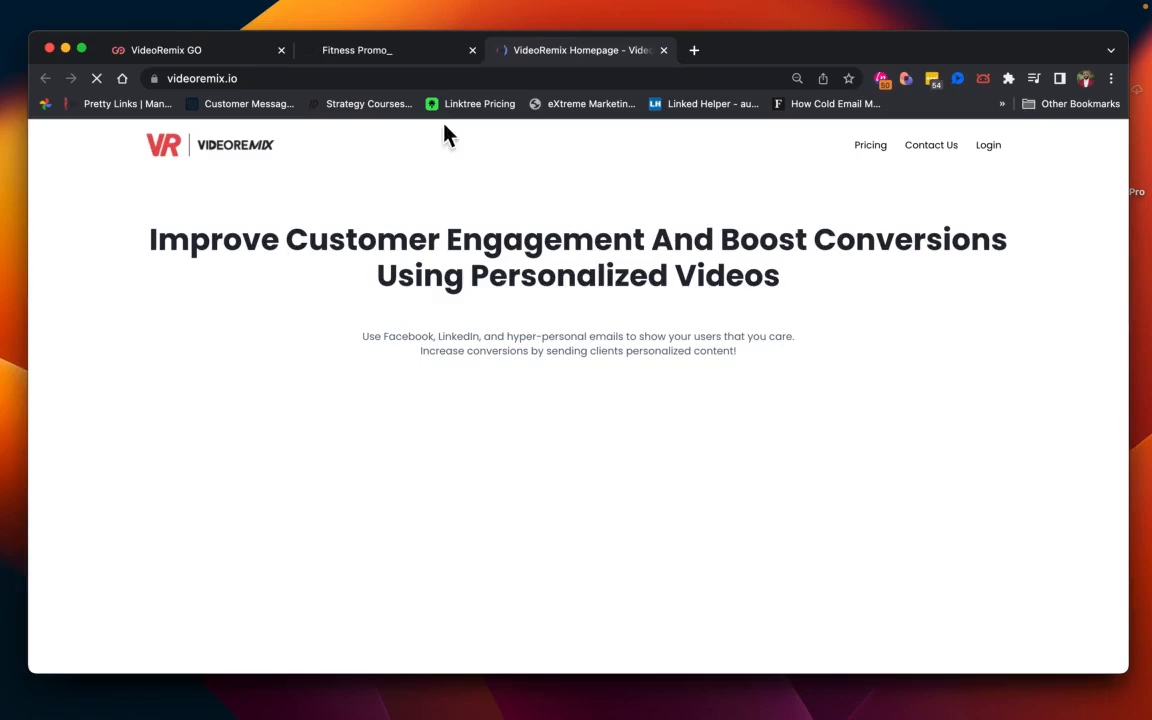
Step: Play the Fitness Promo video to its closing social-media end card and pause at 0:24
left_click(390, 50)
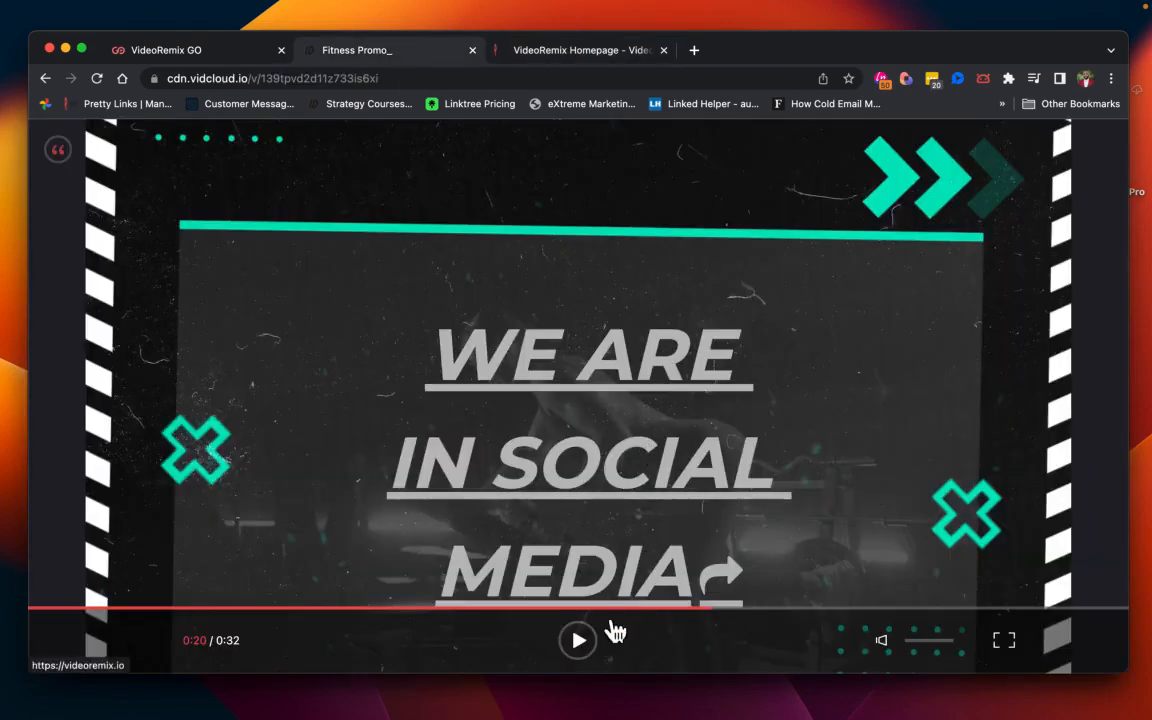
left_click(577, 640)
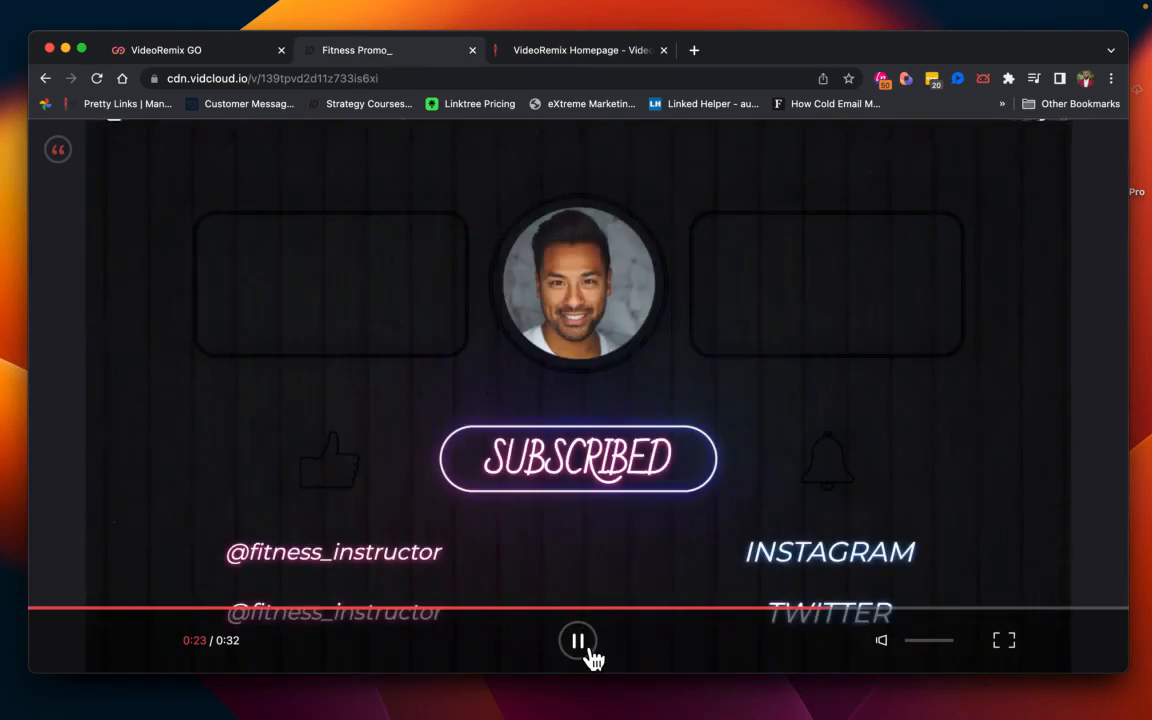
left_click(577, 640)
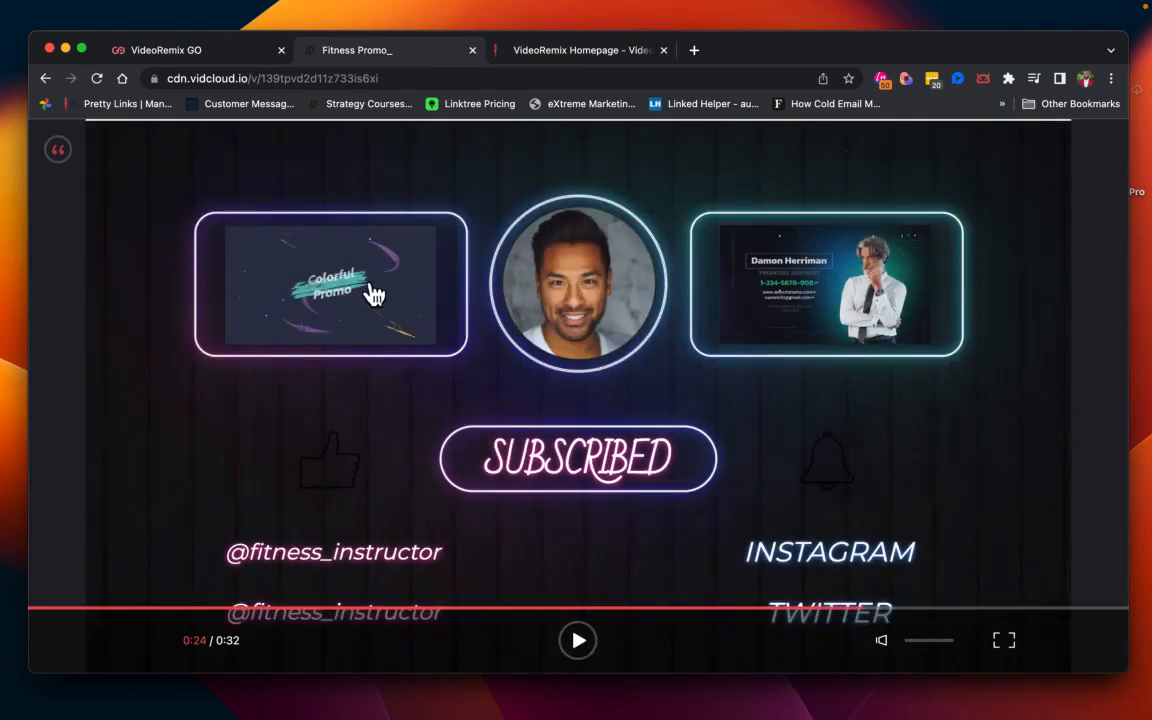
mouse_move(617, 300)
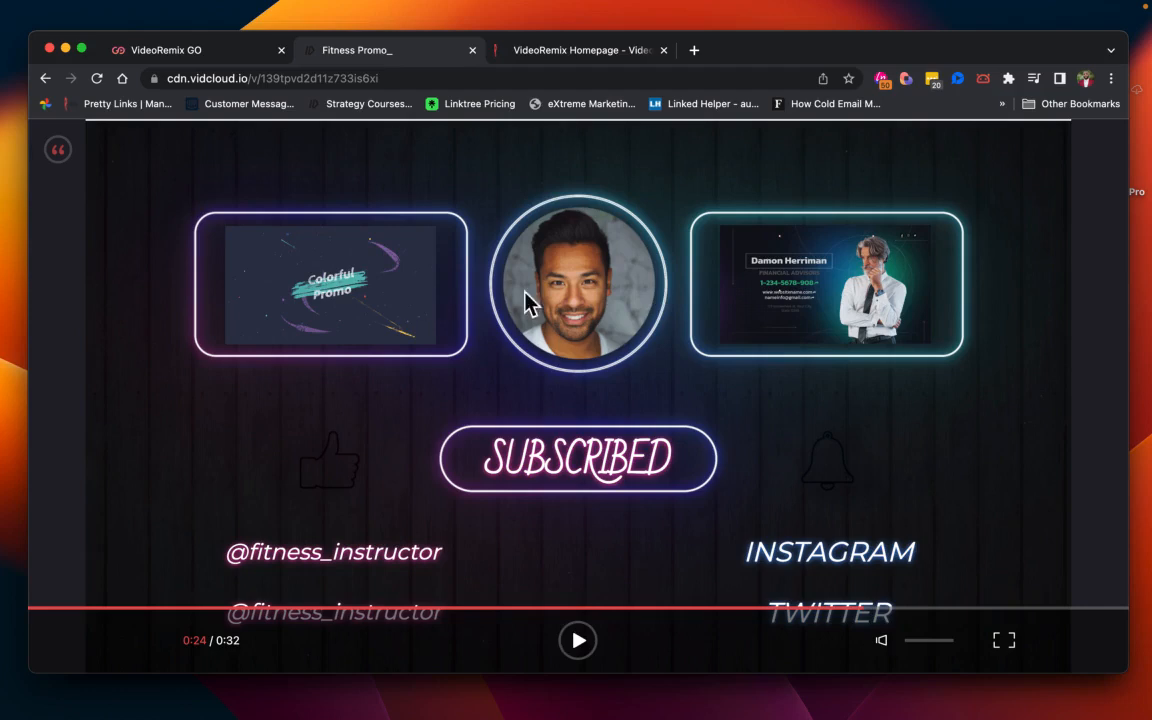
mouse_move(373, 303)
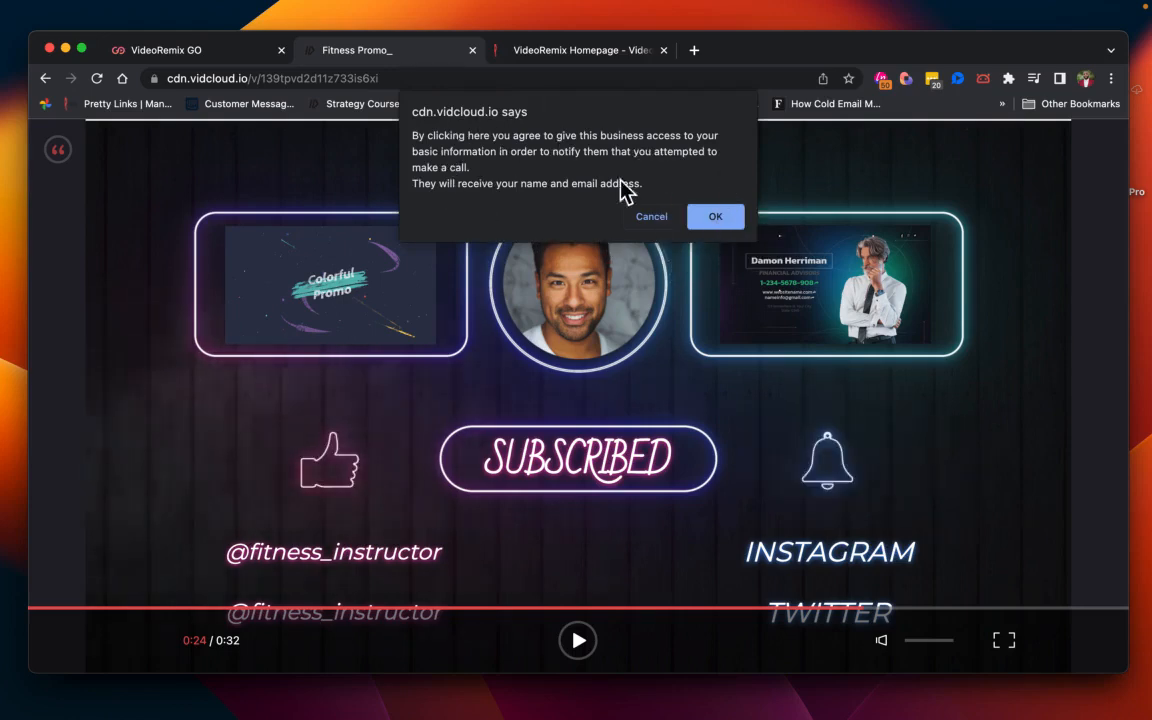
left_click(716, 216)
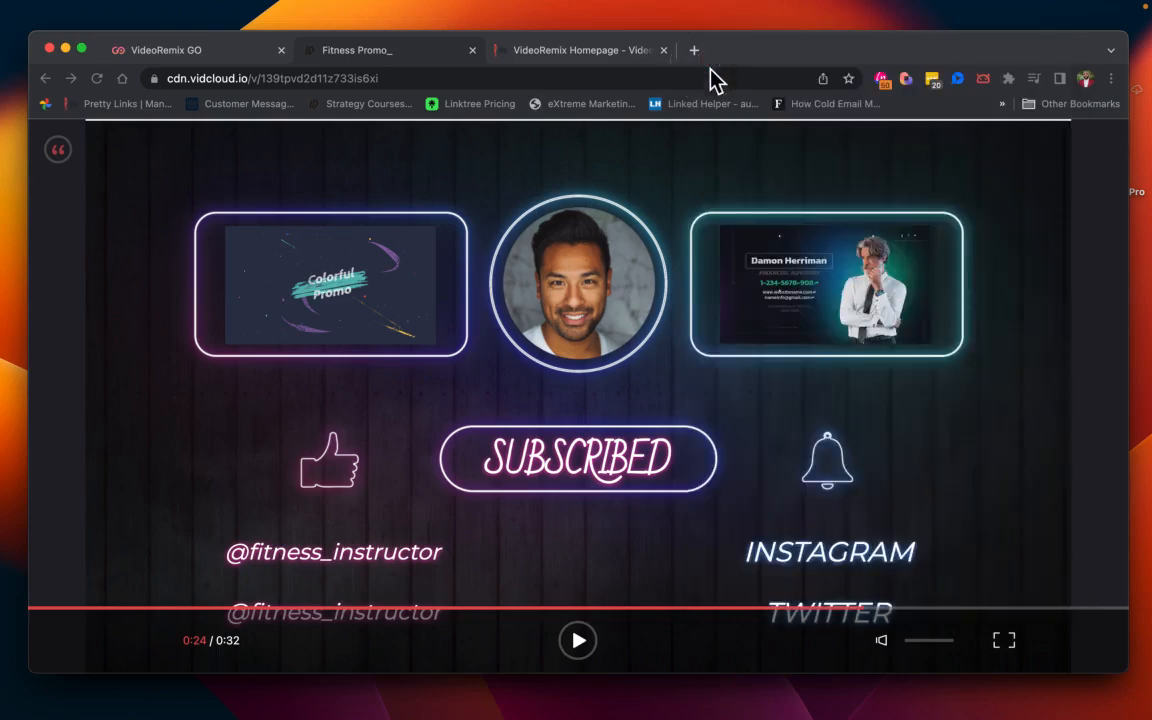
mouse_move(590, 295)
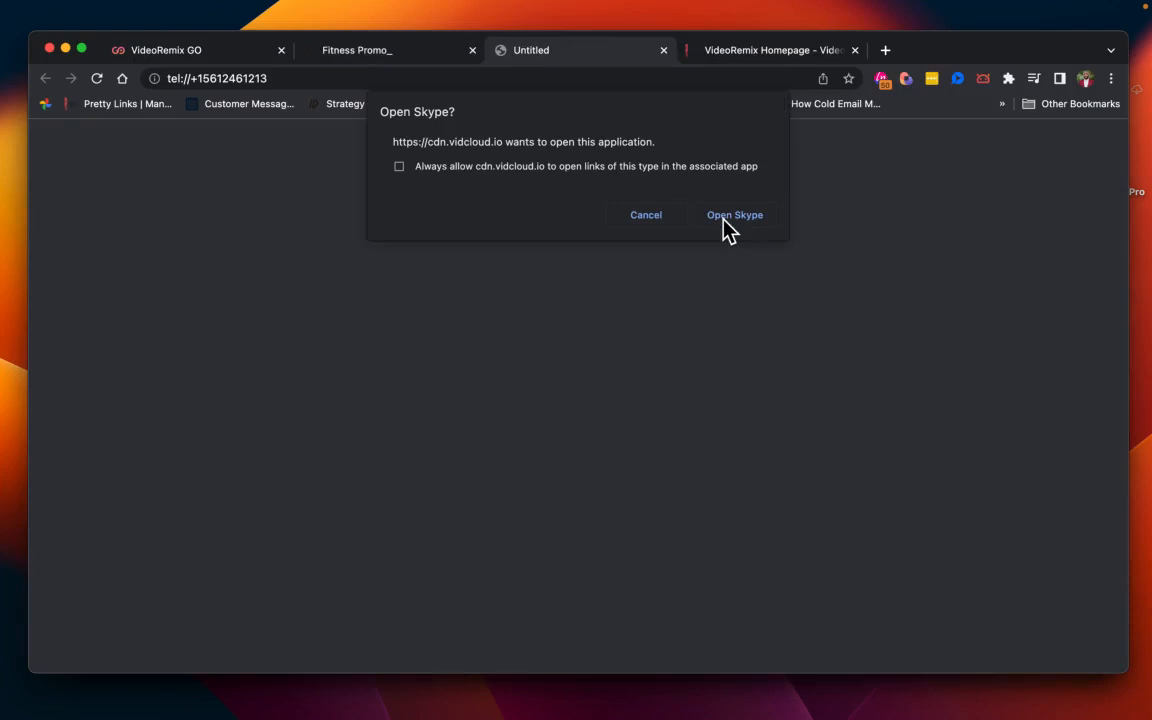
left_click(734, 215)
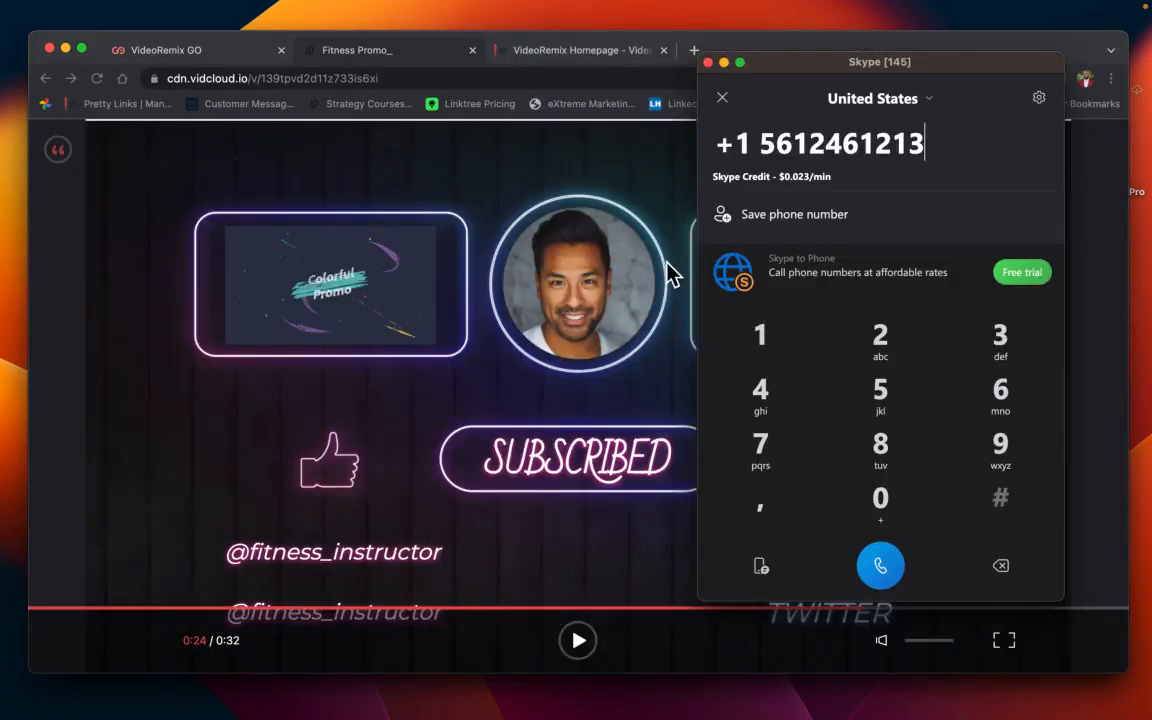
Step: Trigger the end-card call link again, accept consent, and return to the Fitness Promo video
left_click(880, 565)
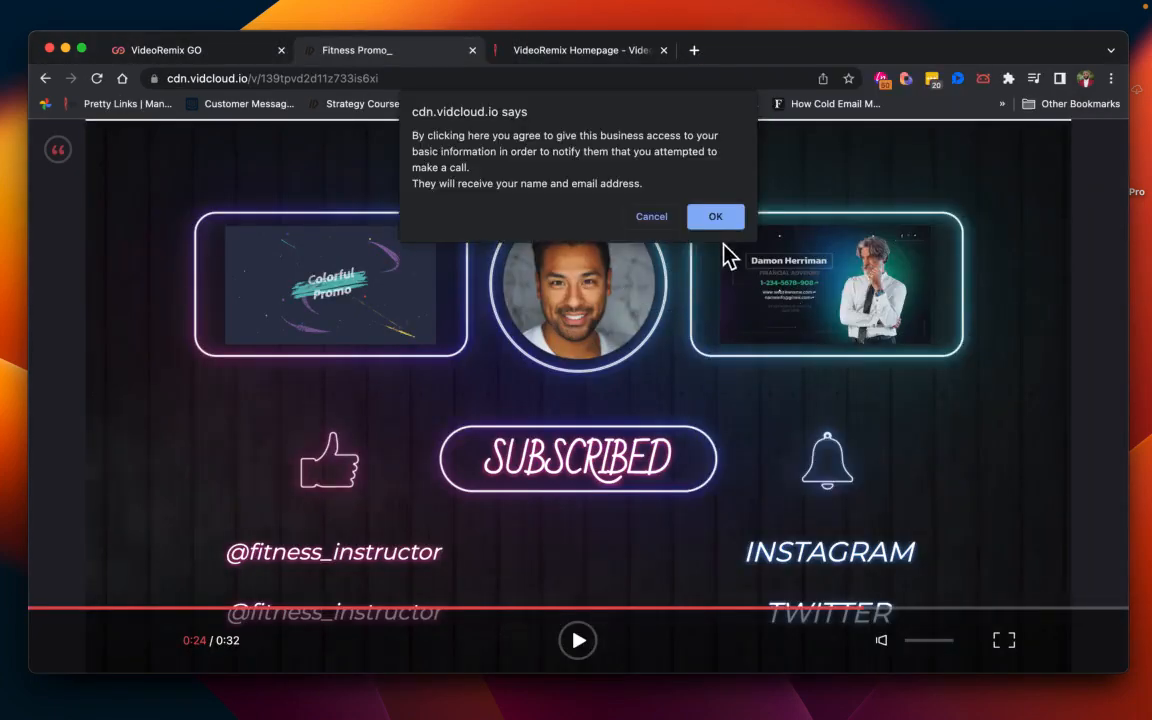
left_click(715, 216)
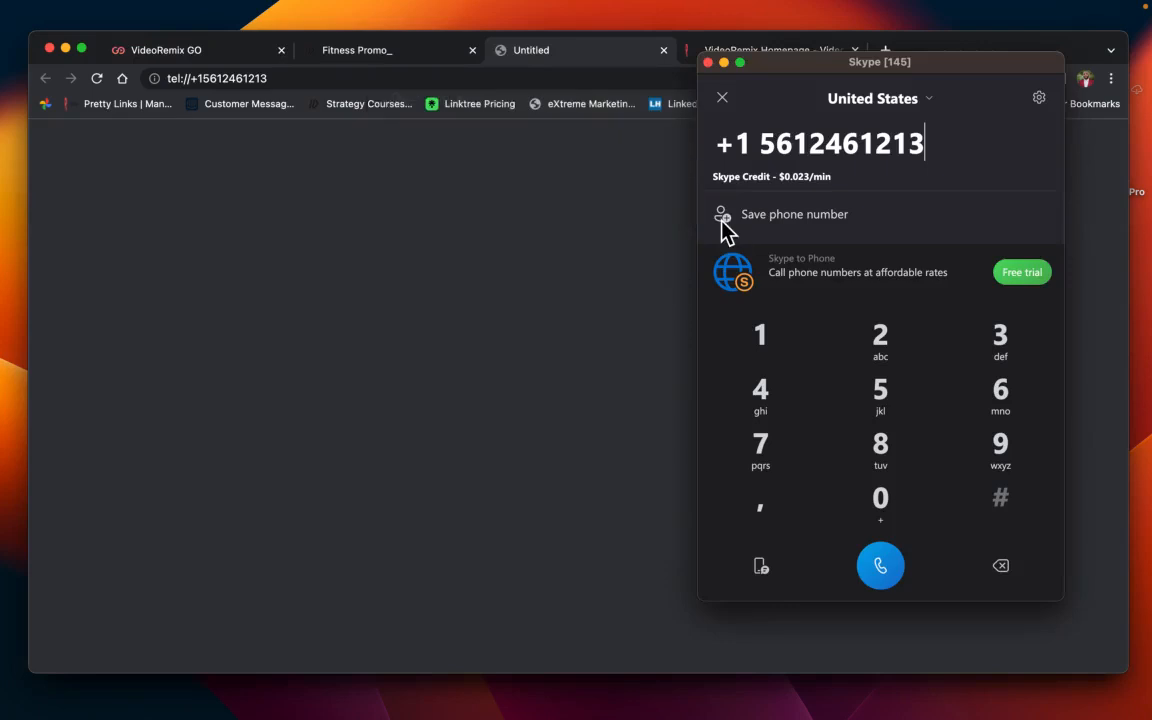
left_click(708, 62)
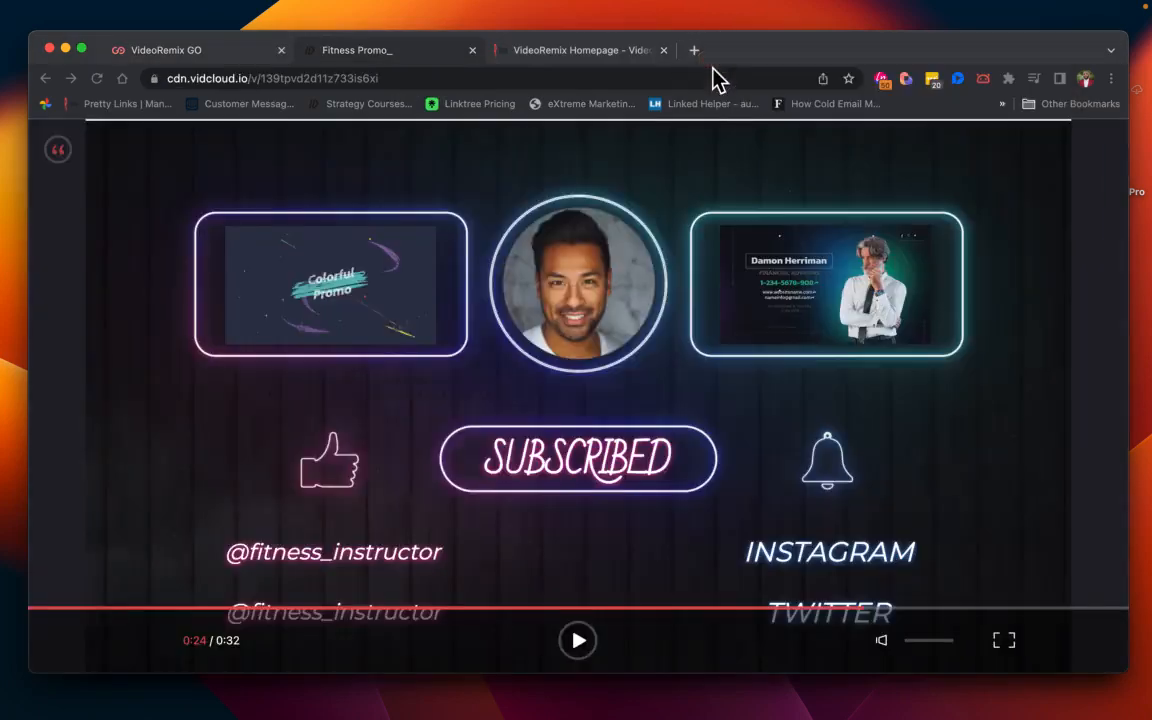